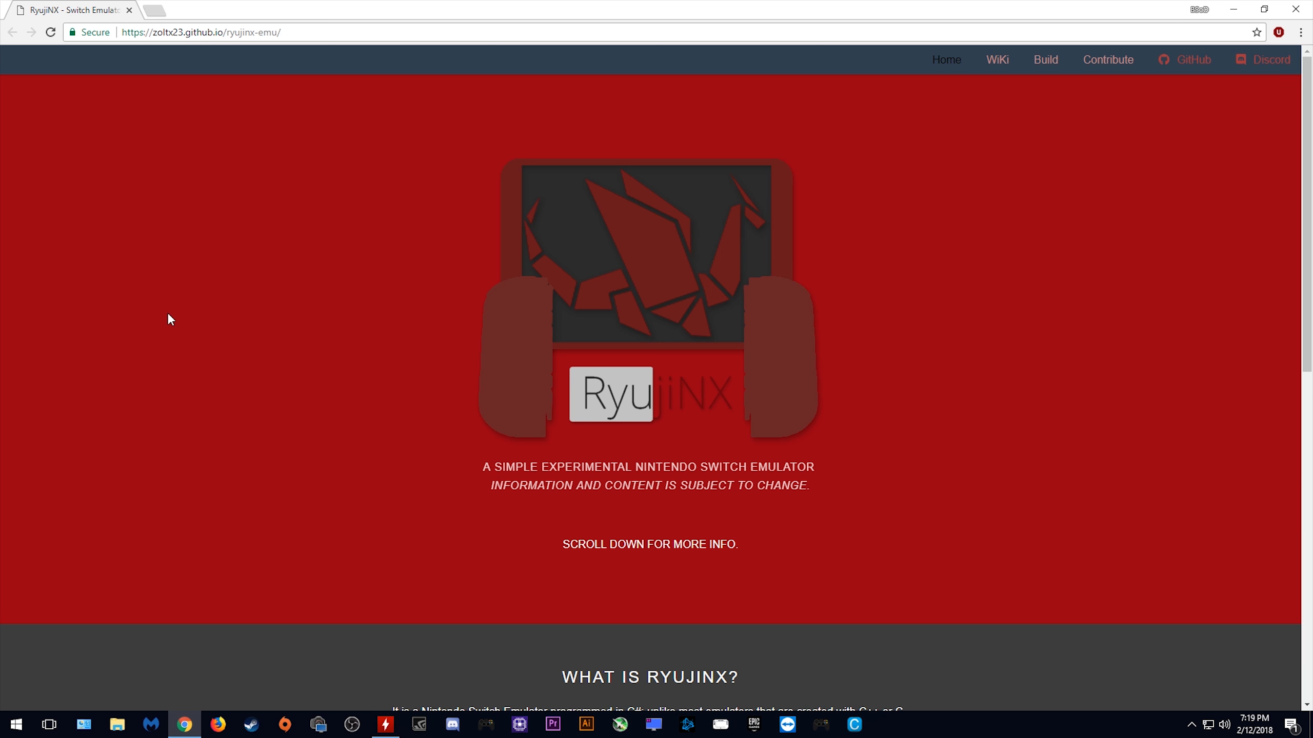
mouse_move(751, 390)
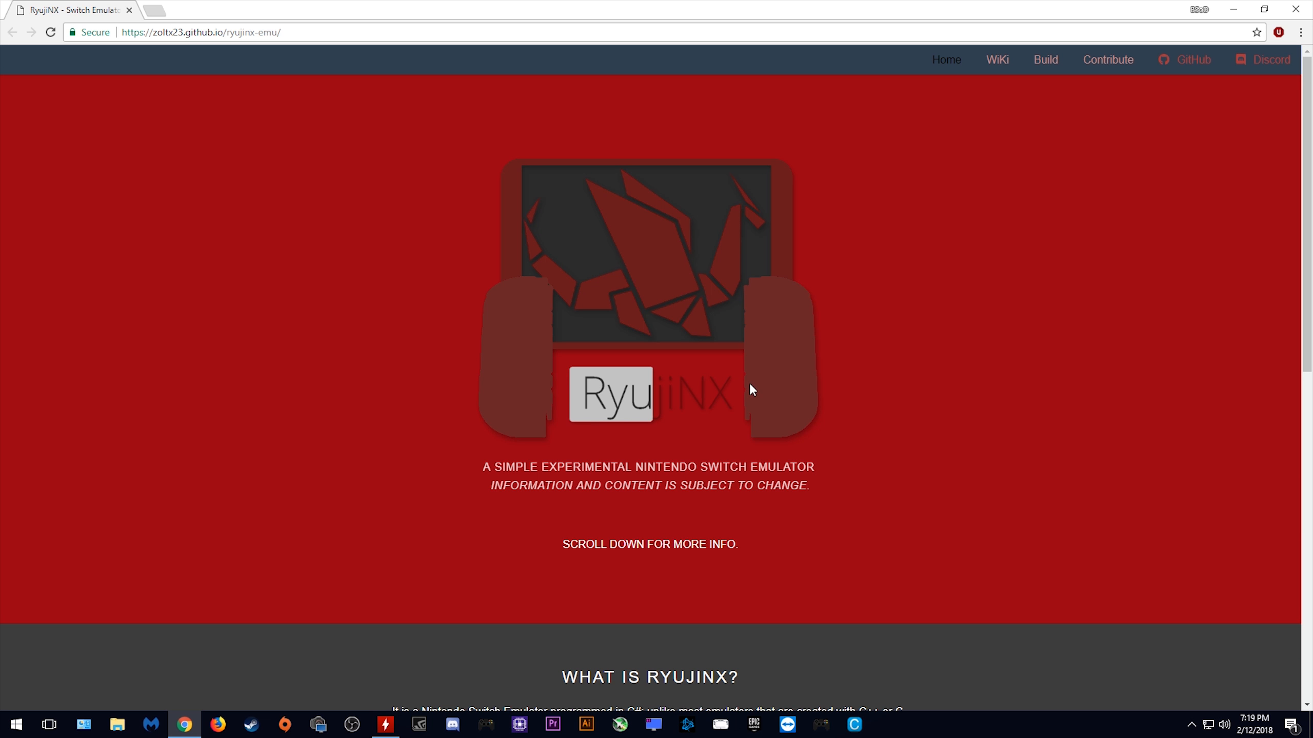
mouse_move(613, 480)
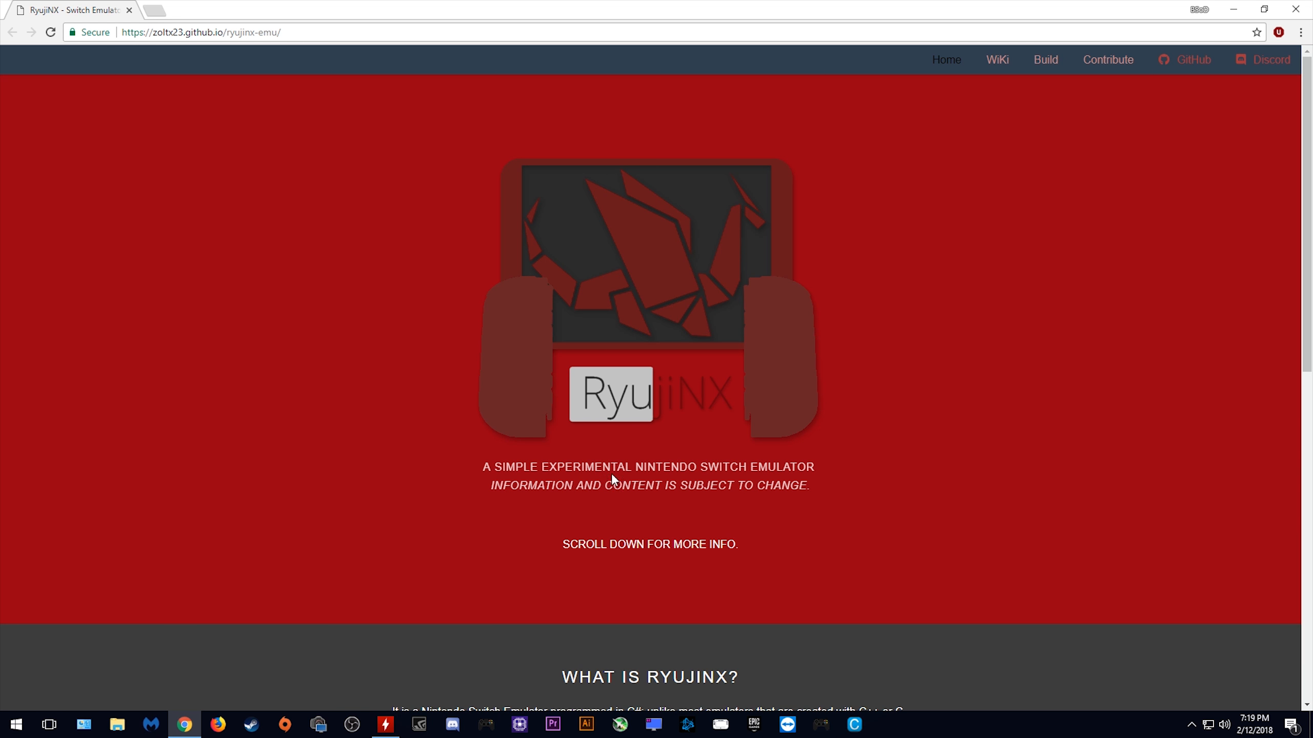
mouse_move(515, 490)
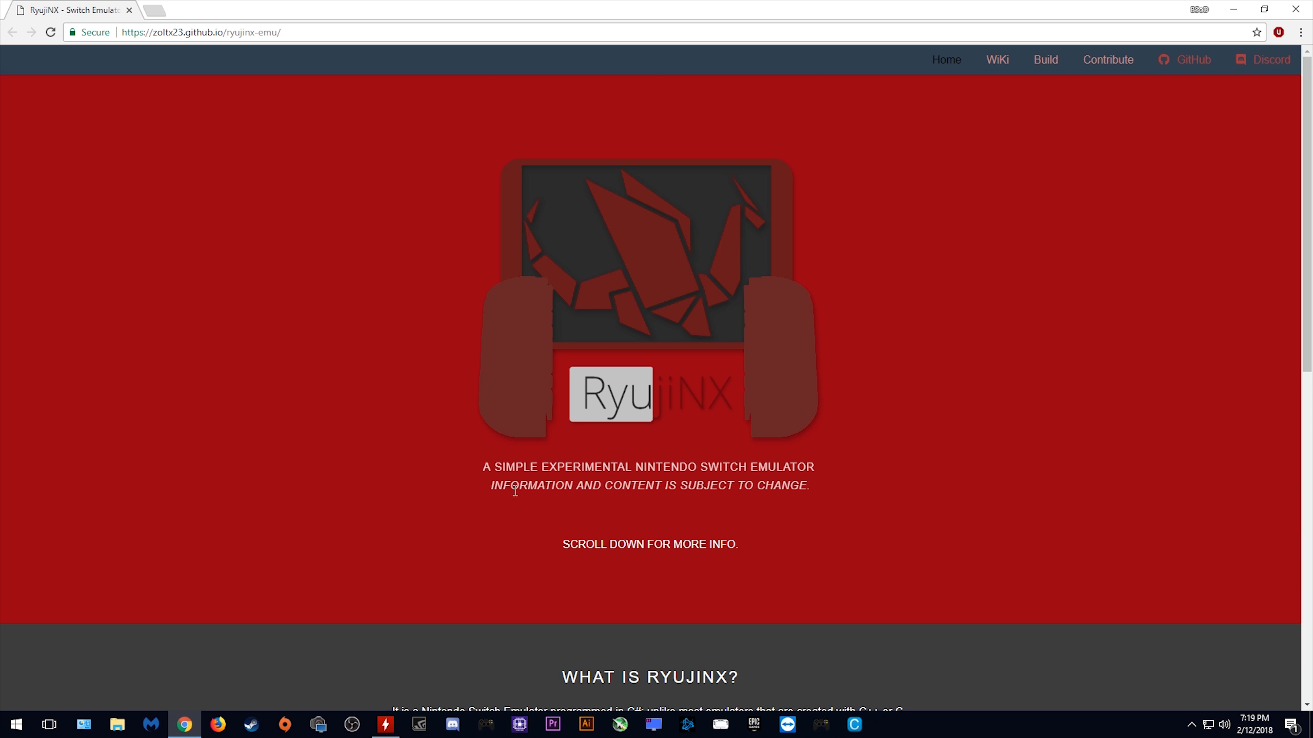
mouse_move(481, 496)
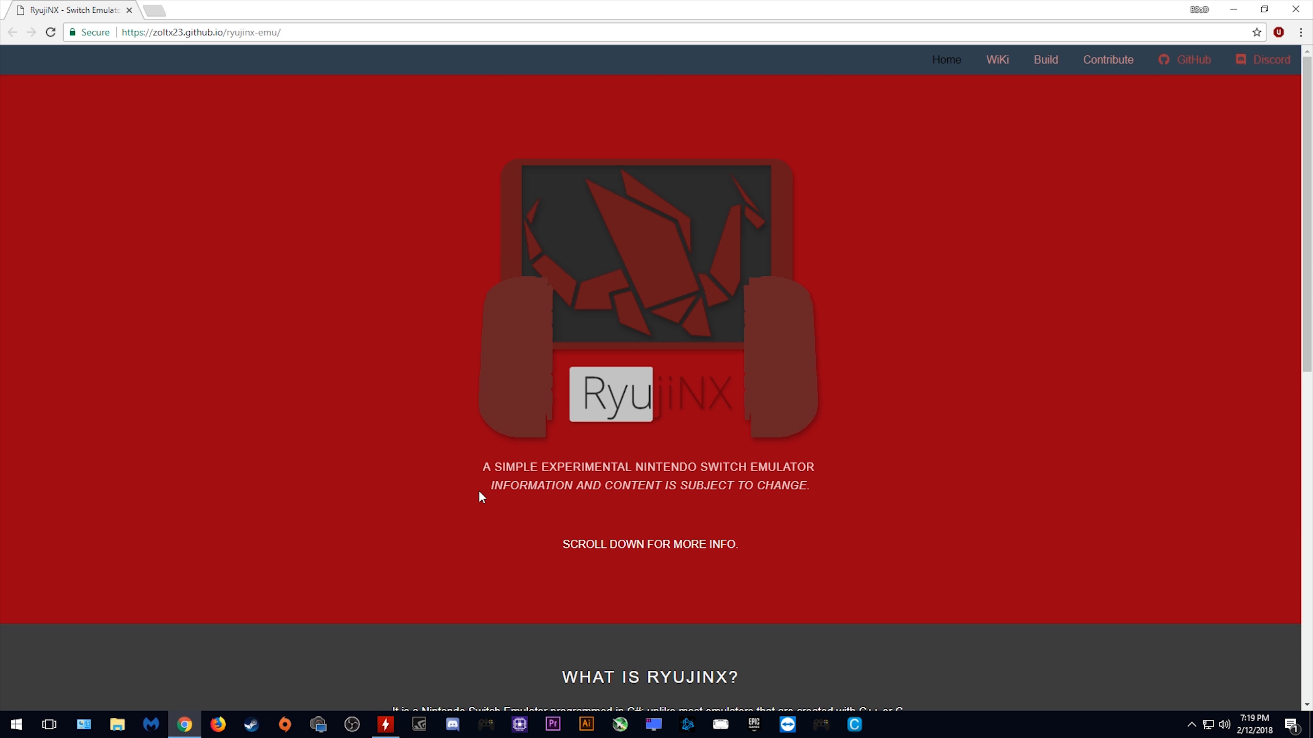
mouse_move(876, 532)
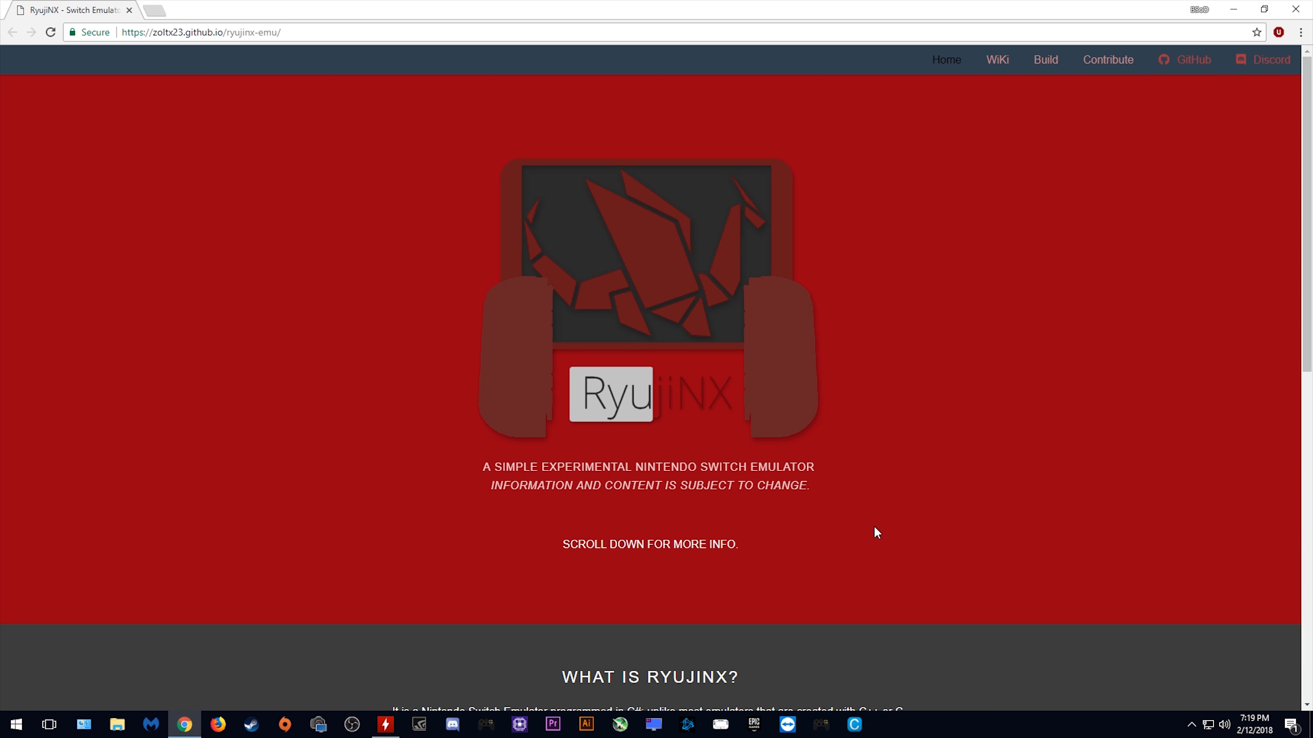
Scroll the RyujiNX homepage down to the "What is RyujiNX?" section and its download link
scroll("down", 3)
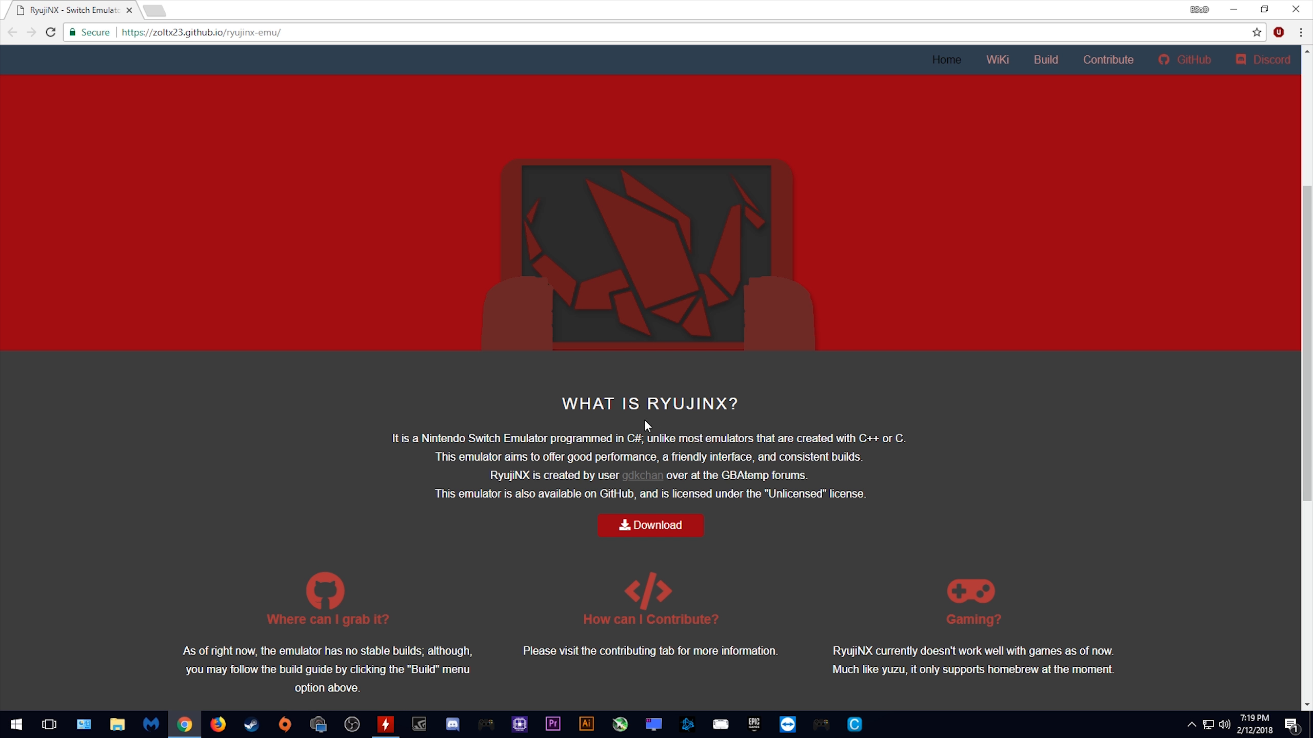
mouse_move(520, 440)
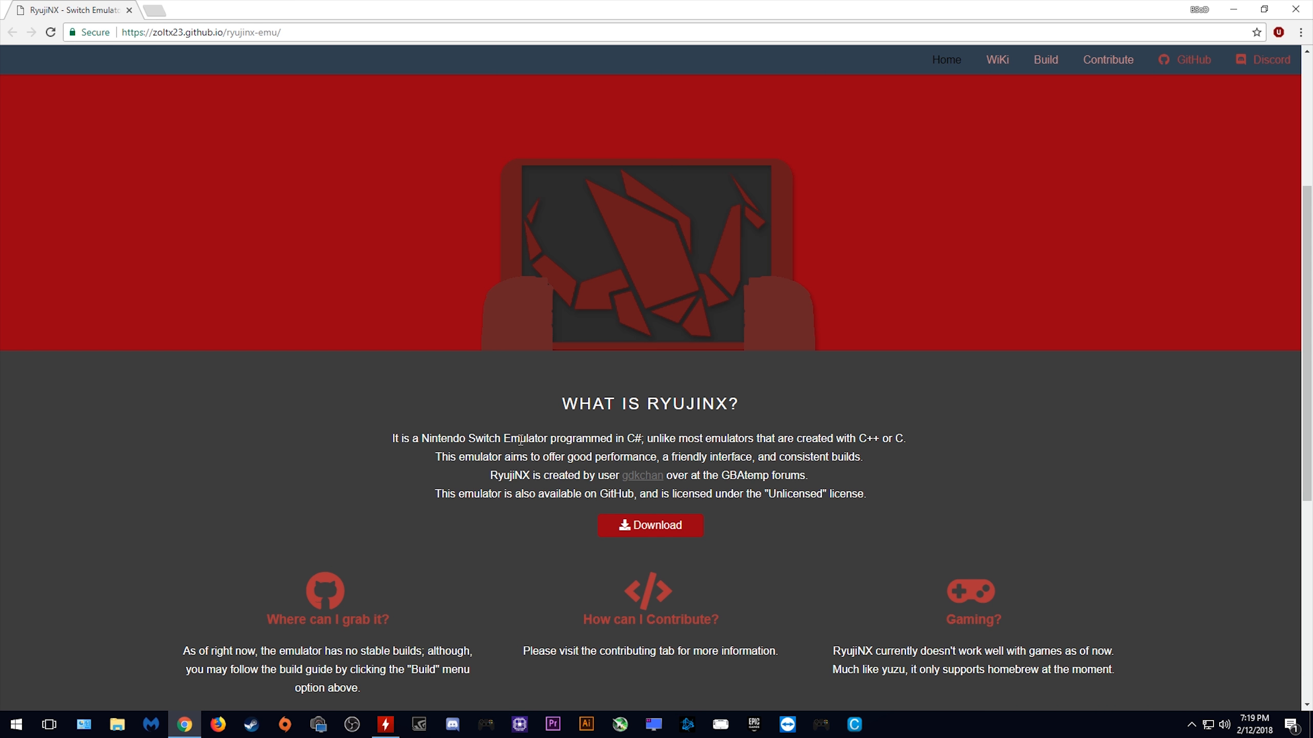
mouse_move(679, 440)
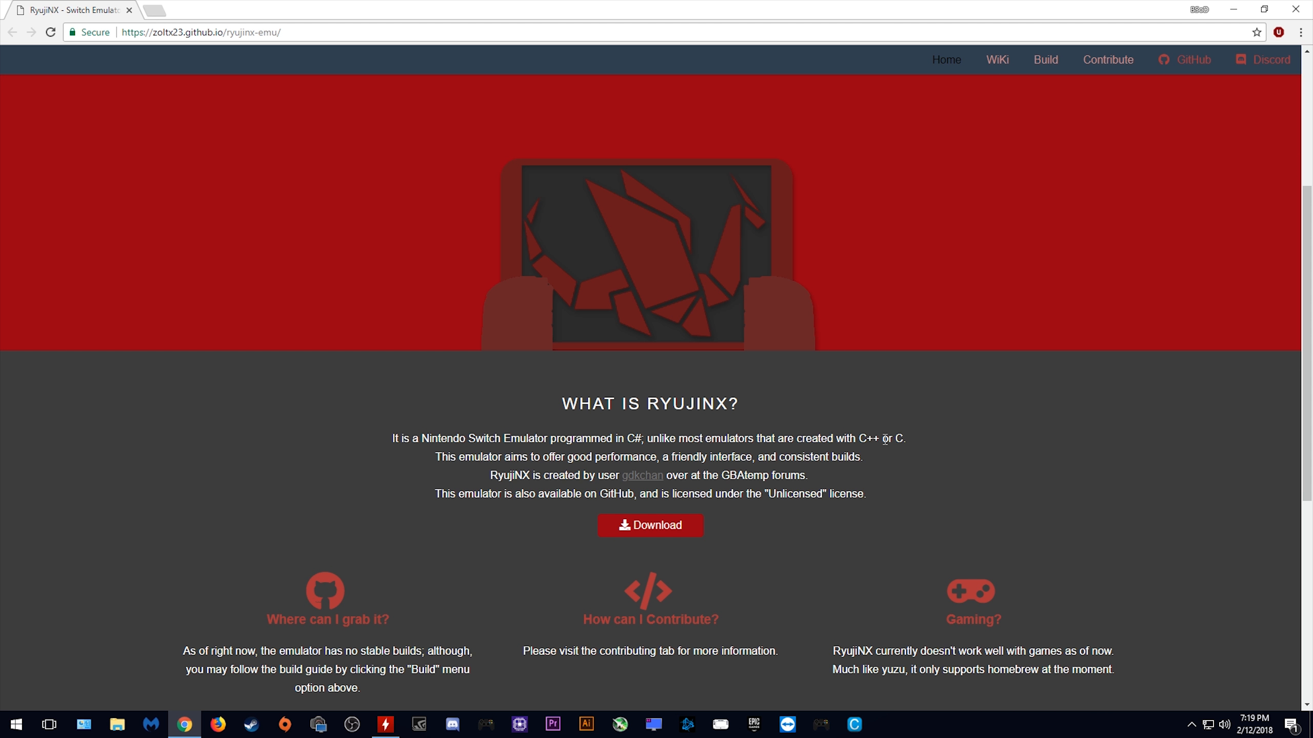
mouse_move(630, 454)
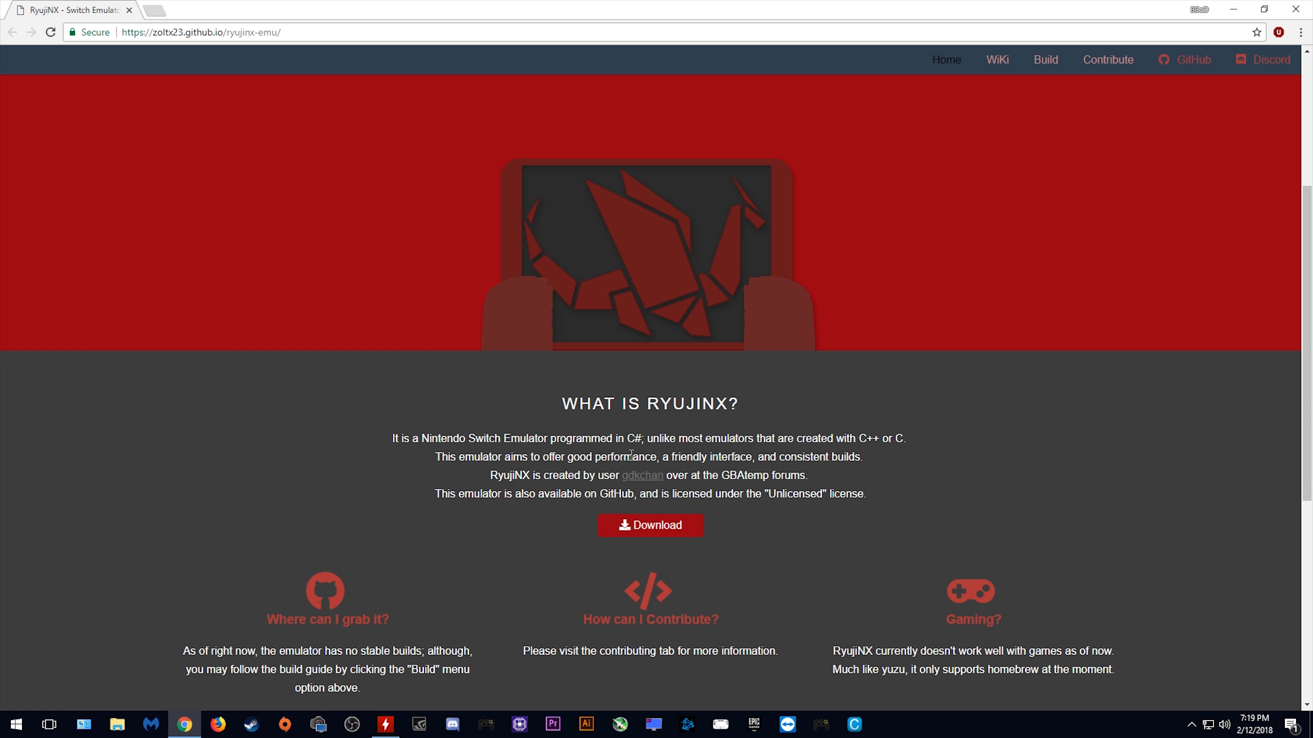
mouse_move(984, 551)
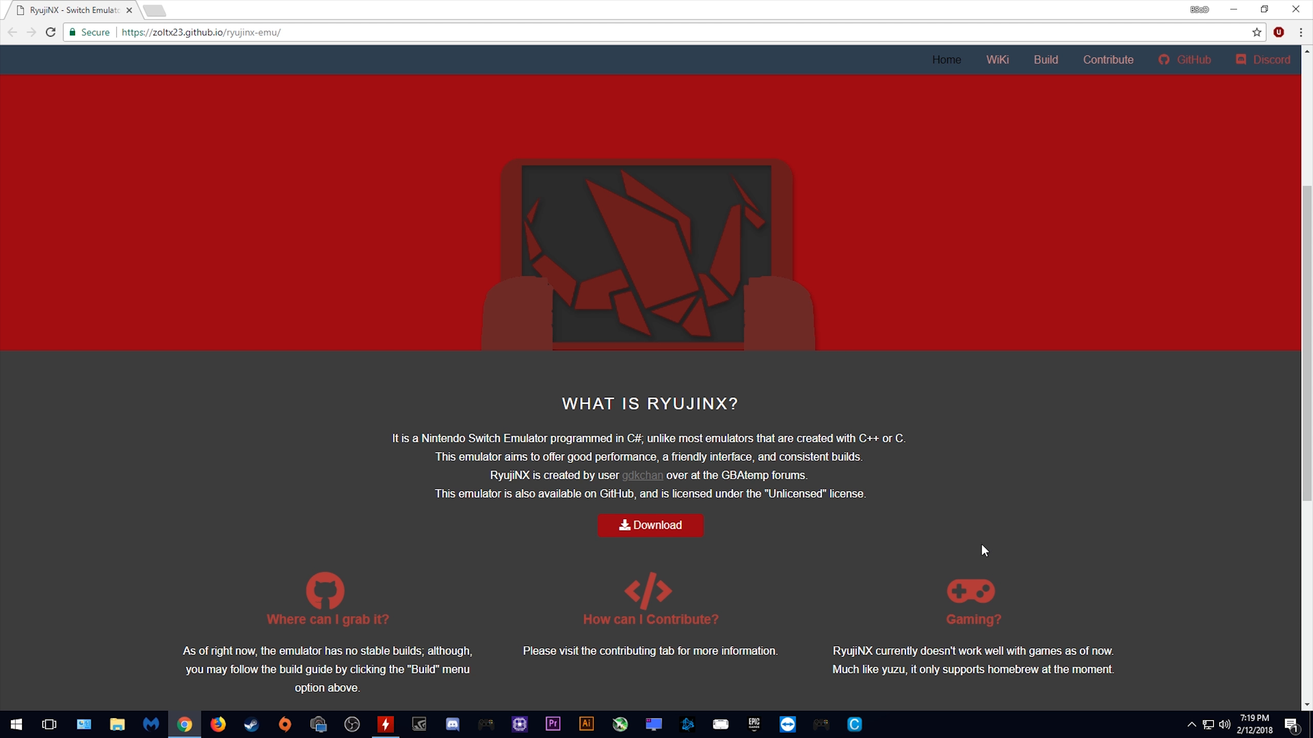
mouse_move(642, 476)
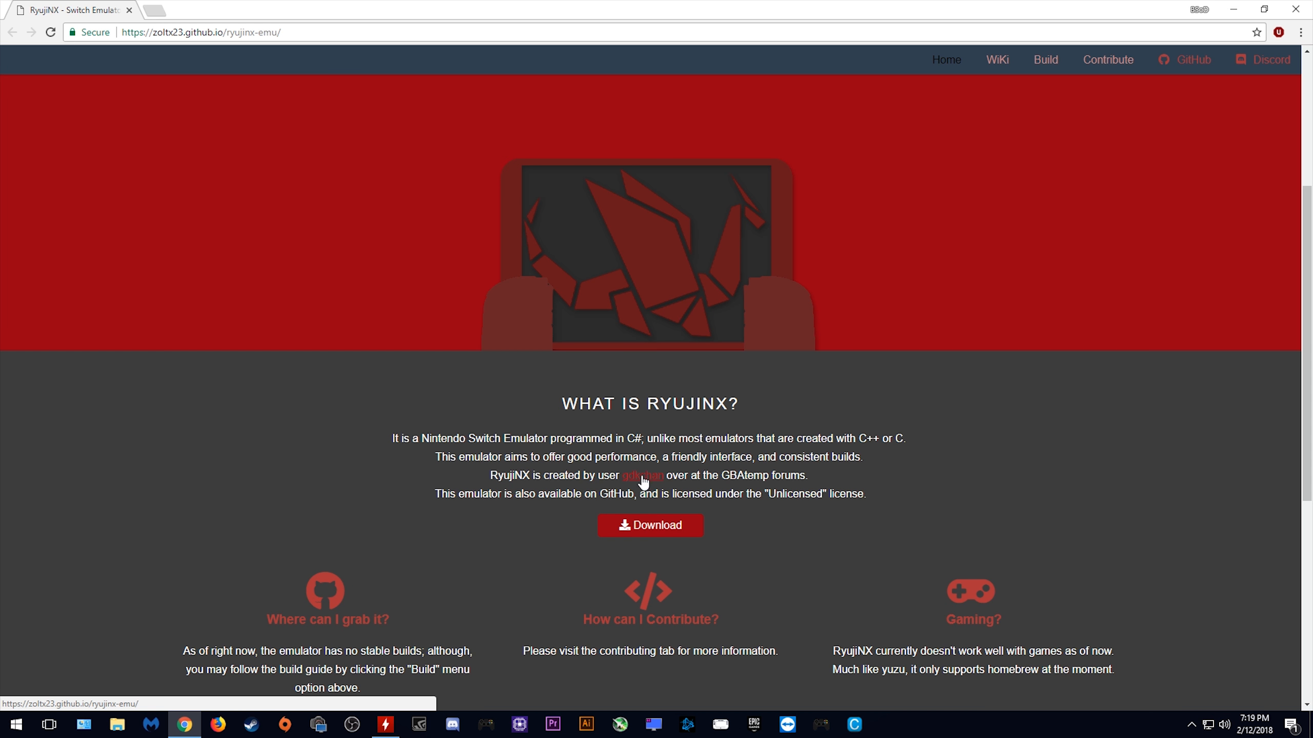
mouse_move(818, 477)
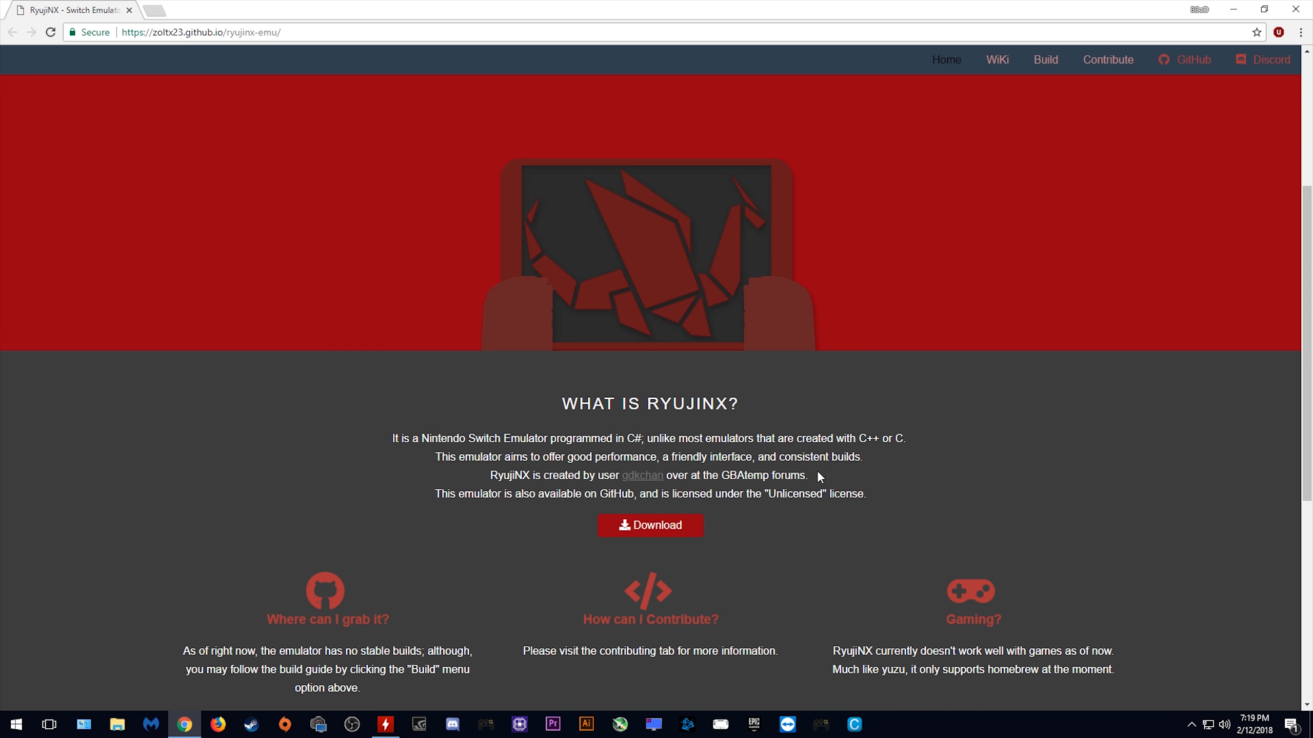
mouse_move(695, 490)
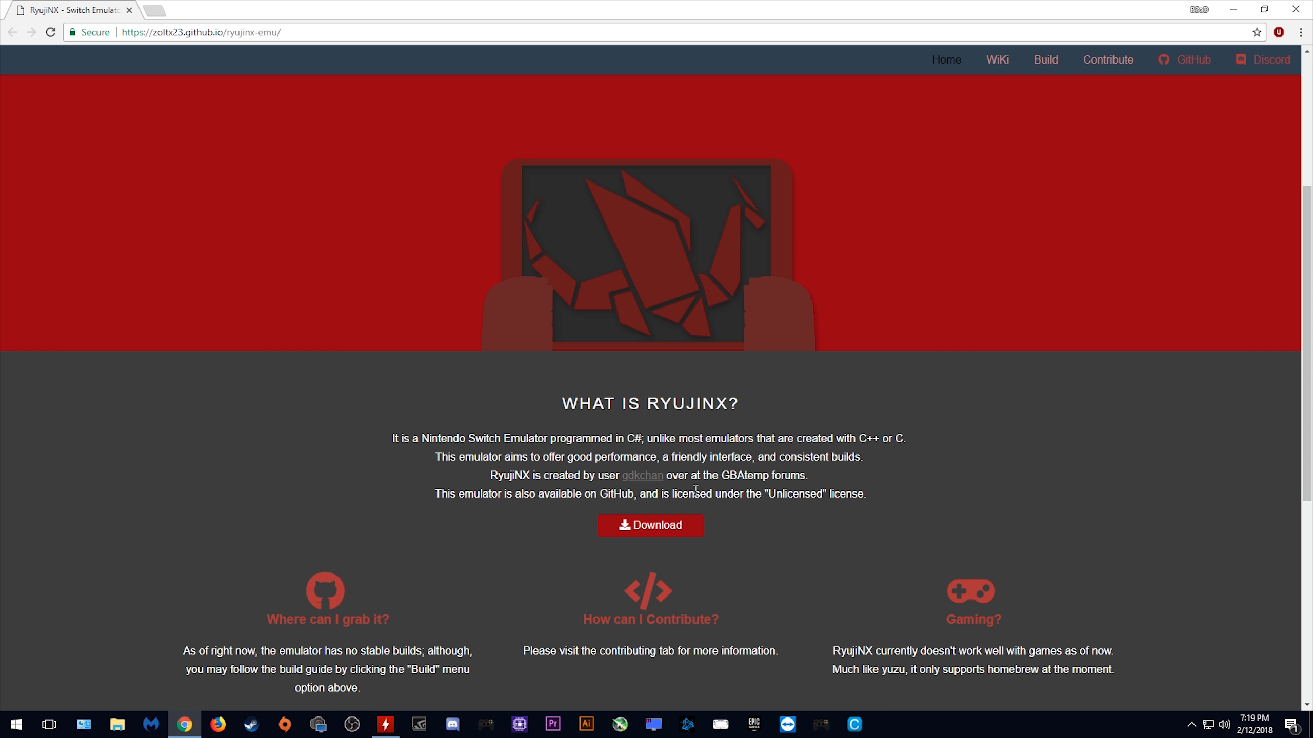
mouse_move(960, 503)
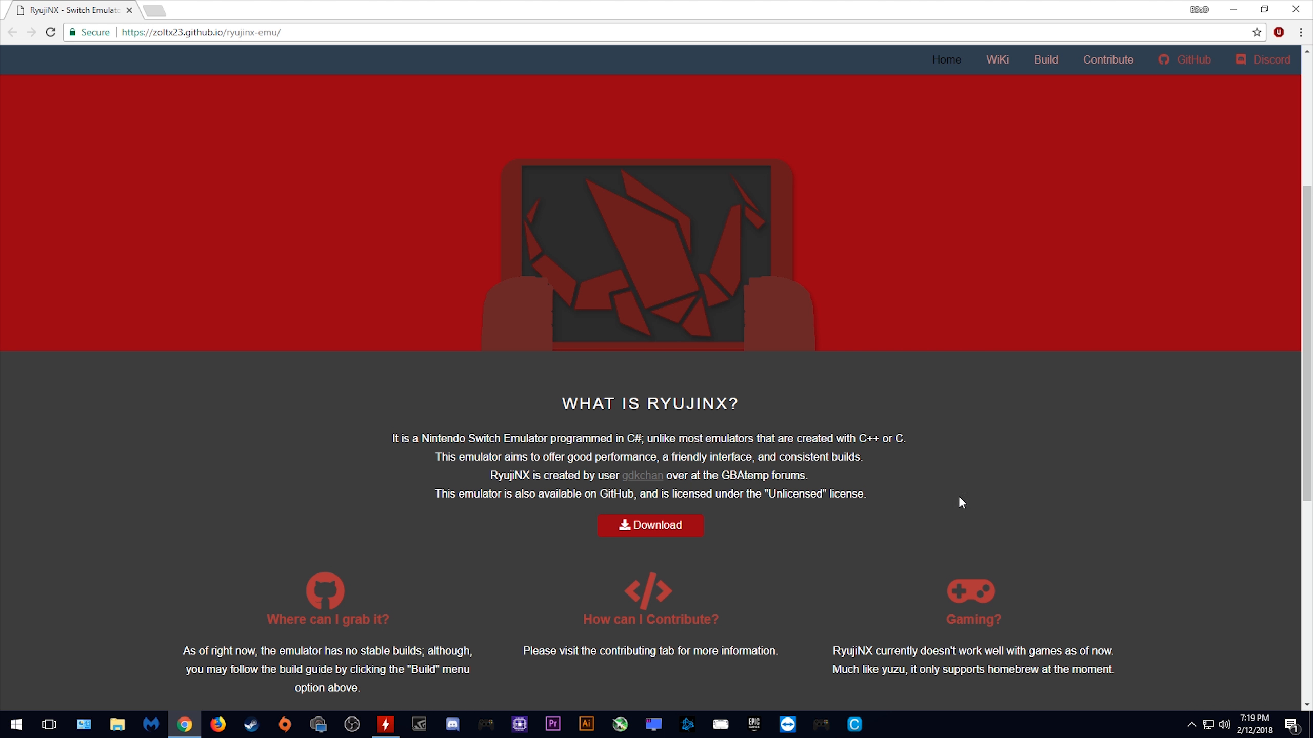
Scroll further down the homepage to the info cards on builds, contributing, platforms and Discord
scroll("down", 3)
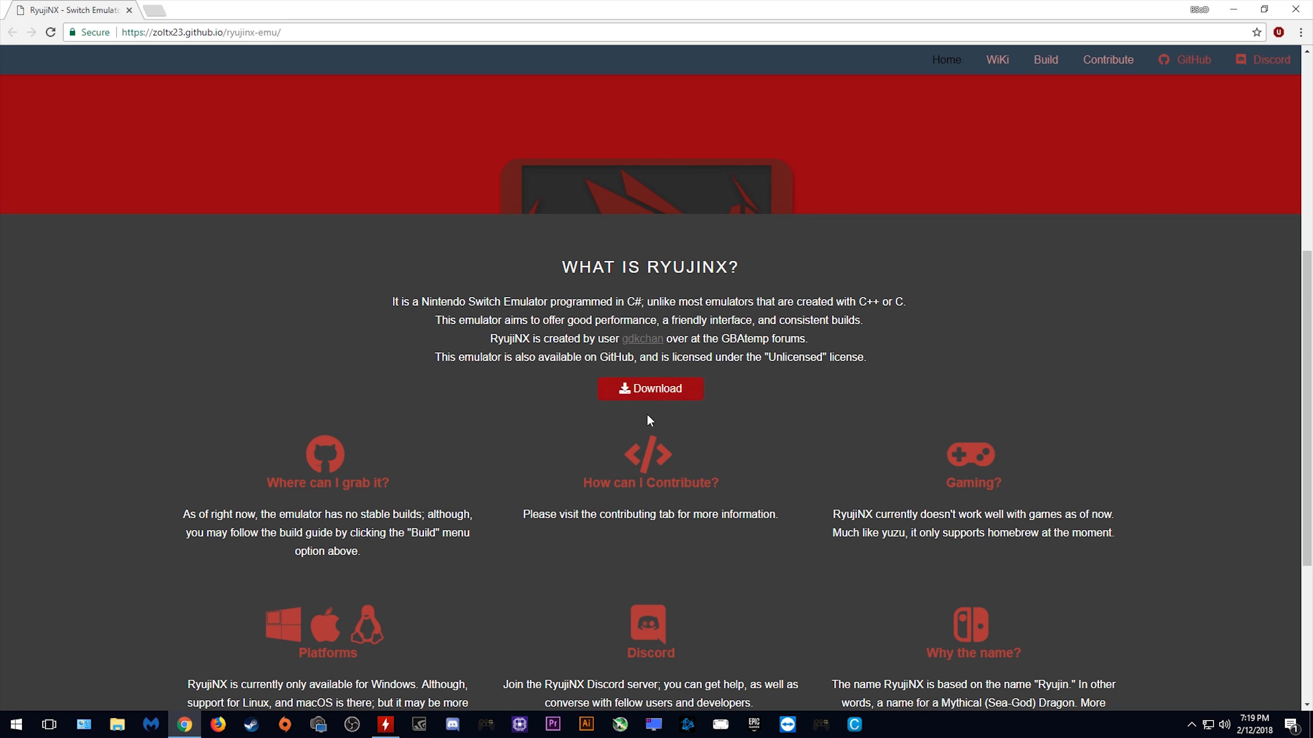
scroll("down", 3)
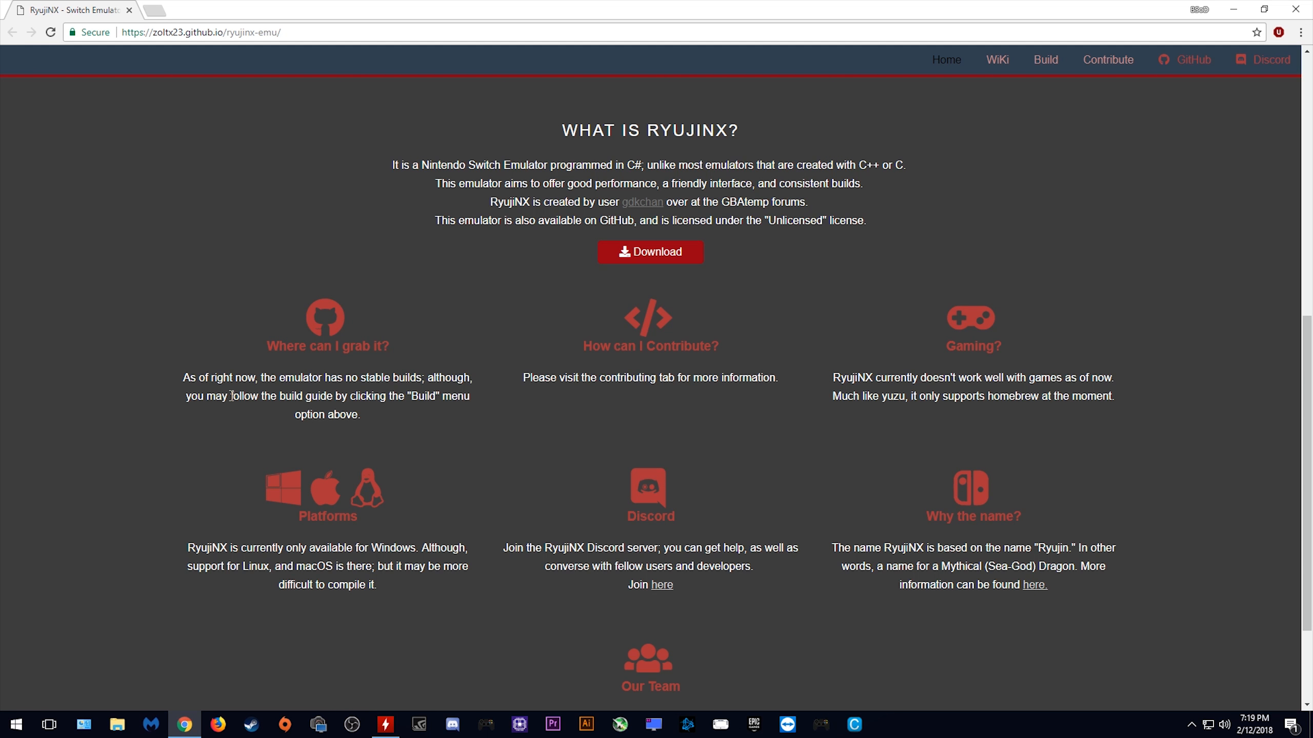
mouse_move(453, 400)
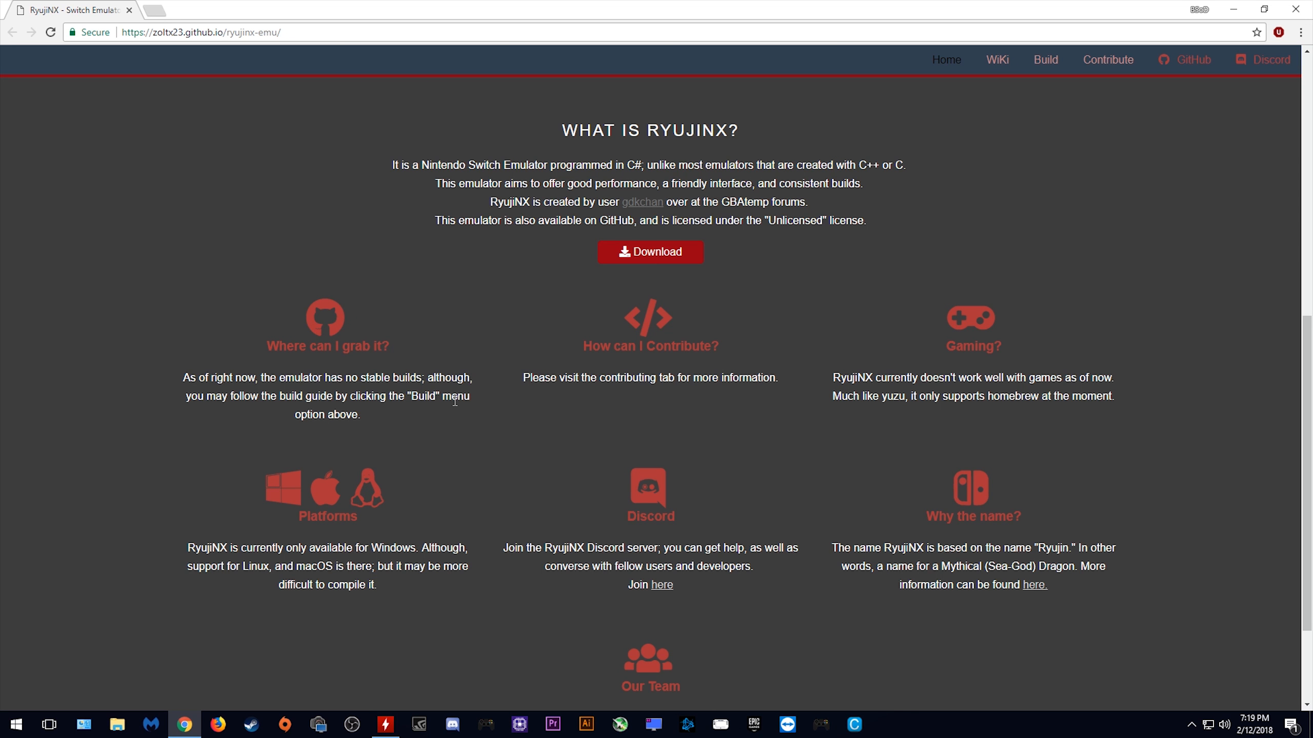
mouse_move(561, 410)
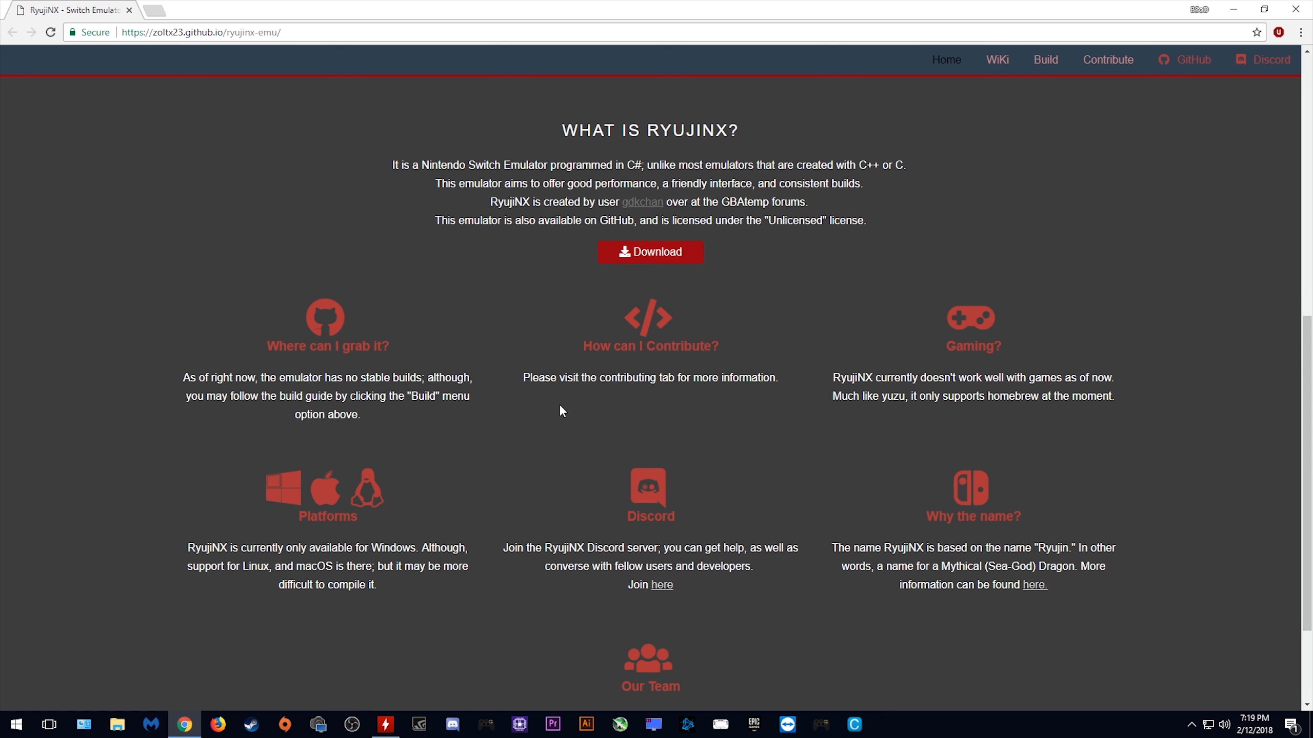
mouse_move(755, 382)
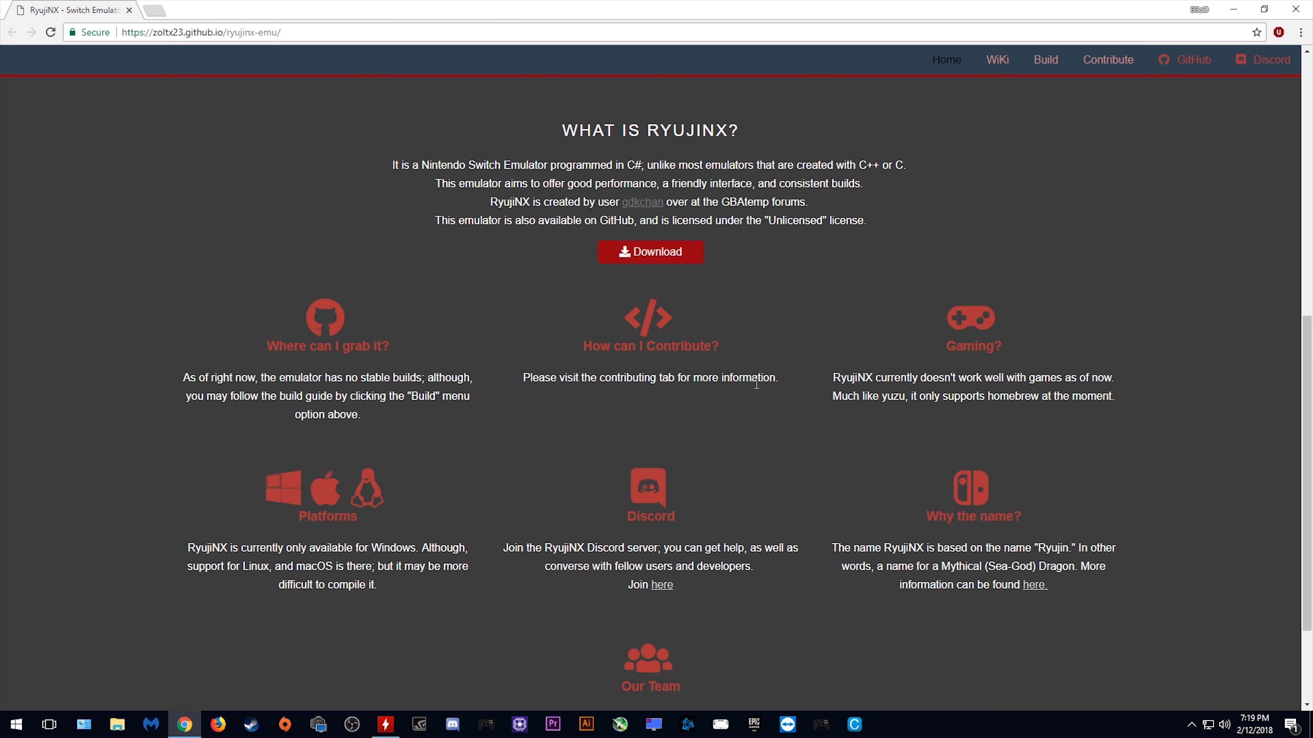
mouse_move(835, 378)
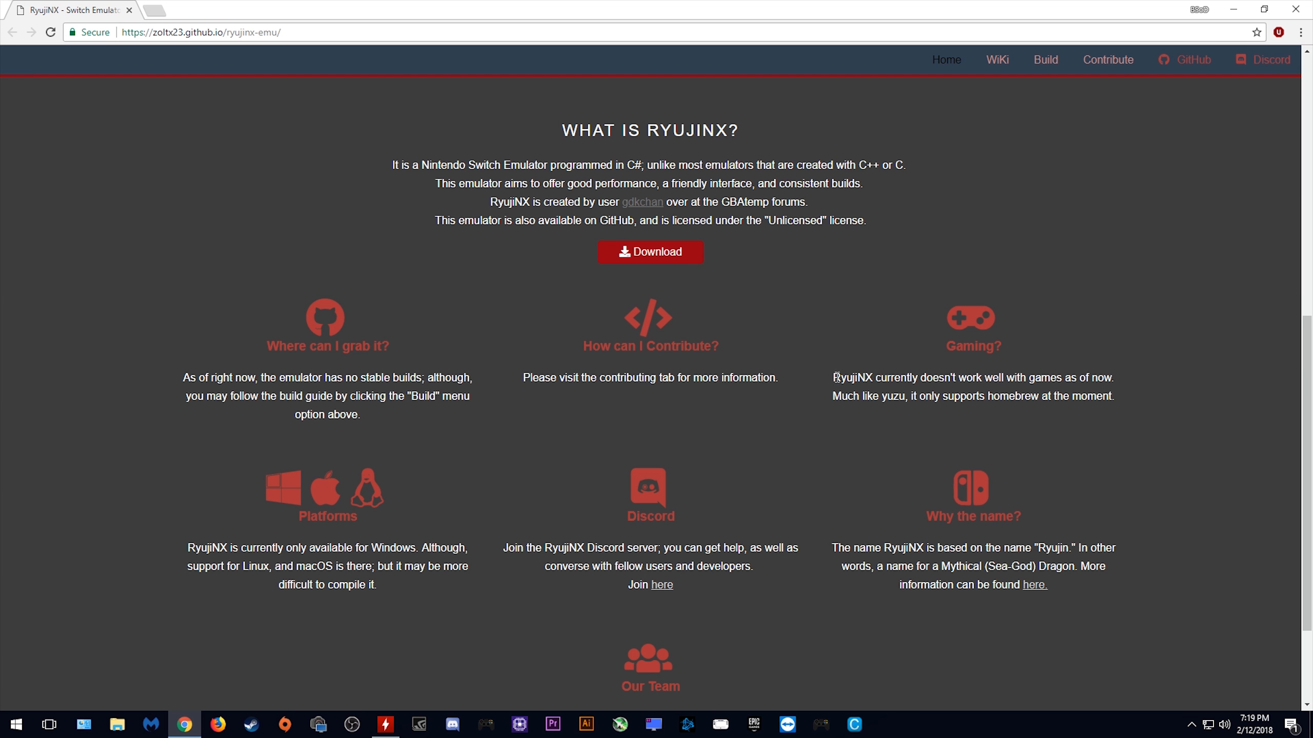
mouse_move(1024, 380)
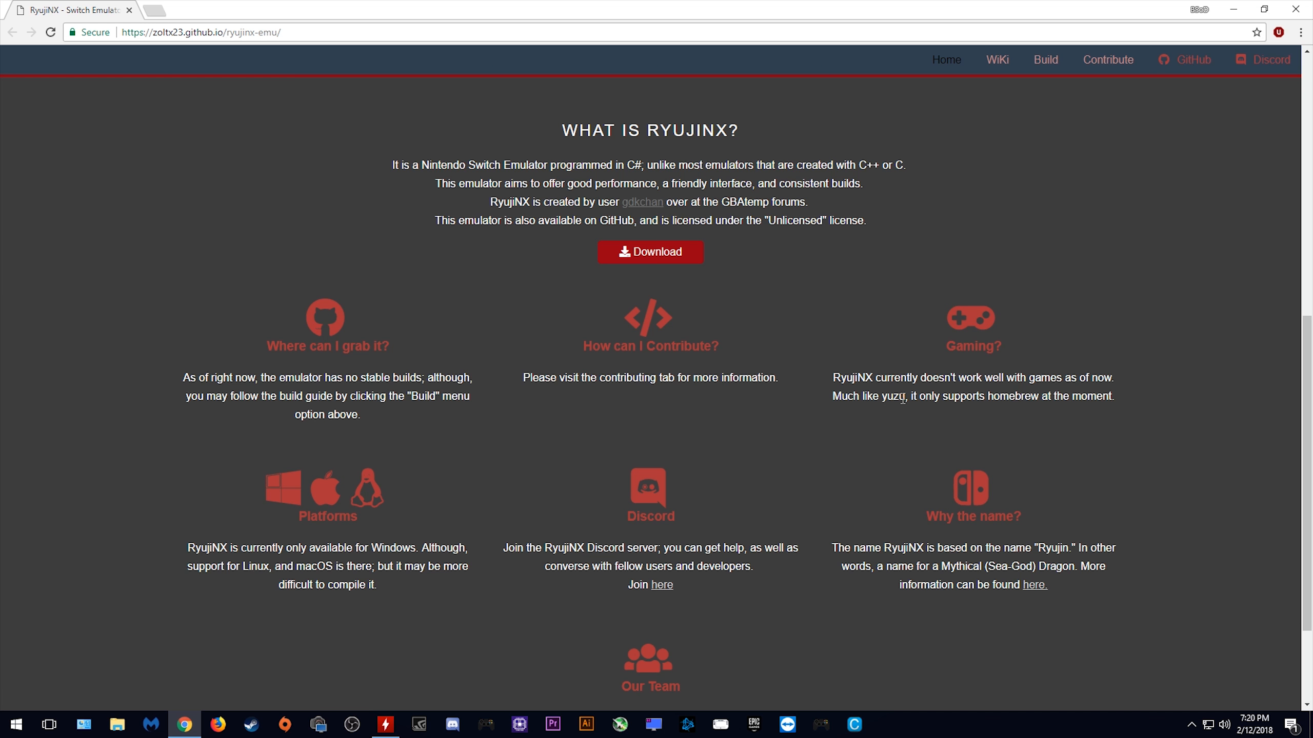
mouse_move(1074, 445)
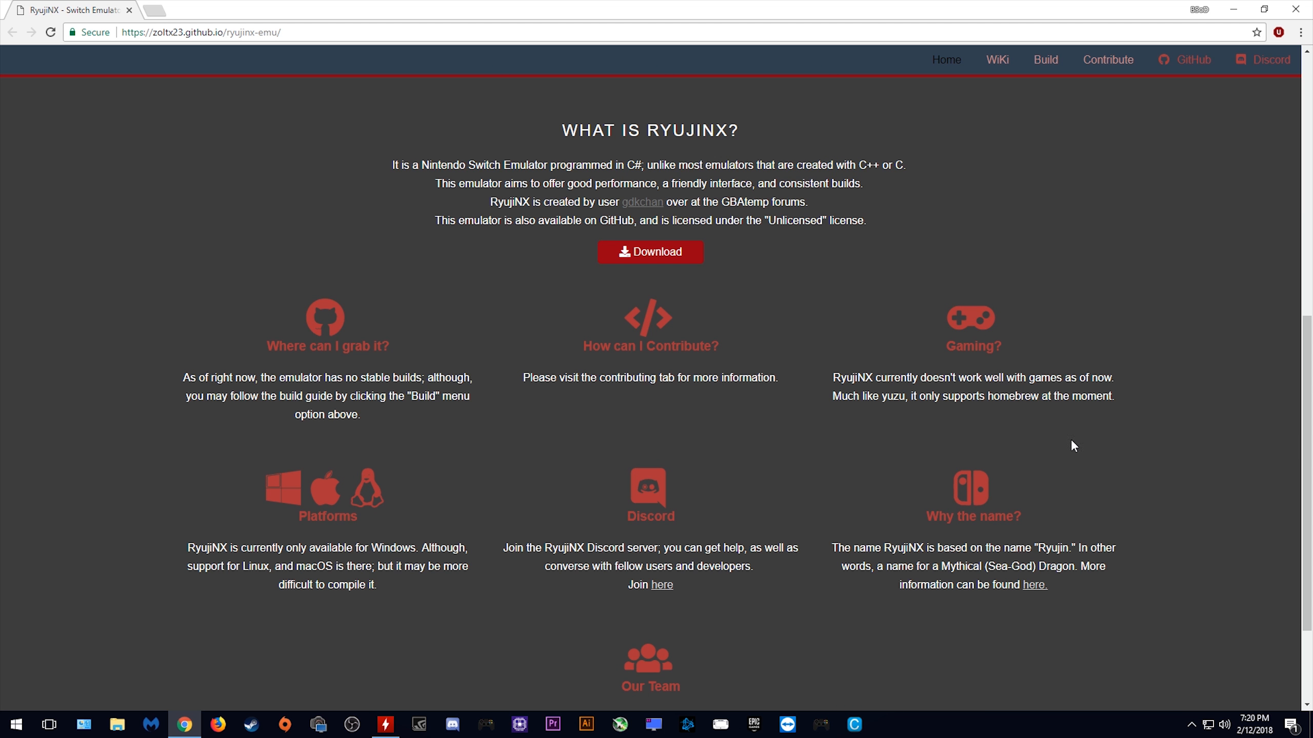
mouse_move(885, 394)
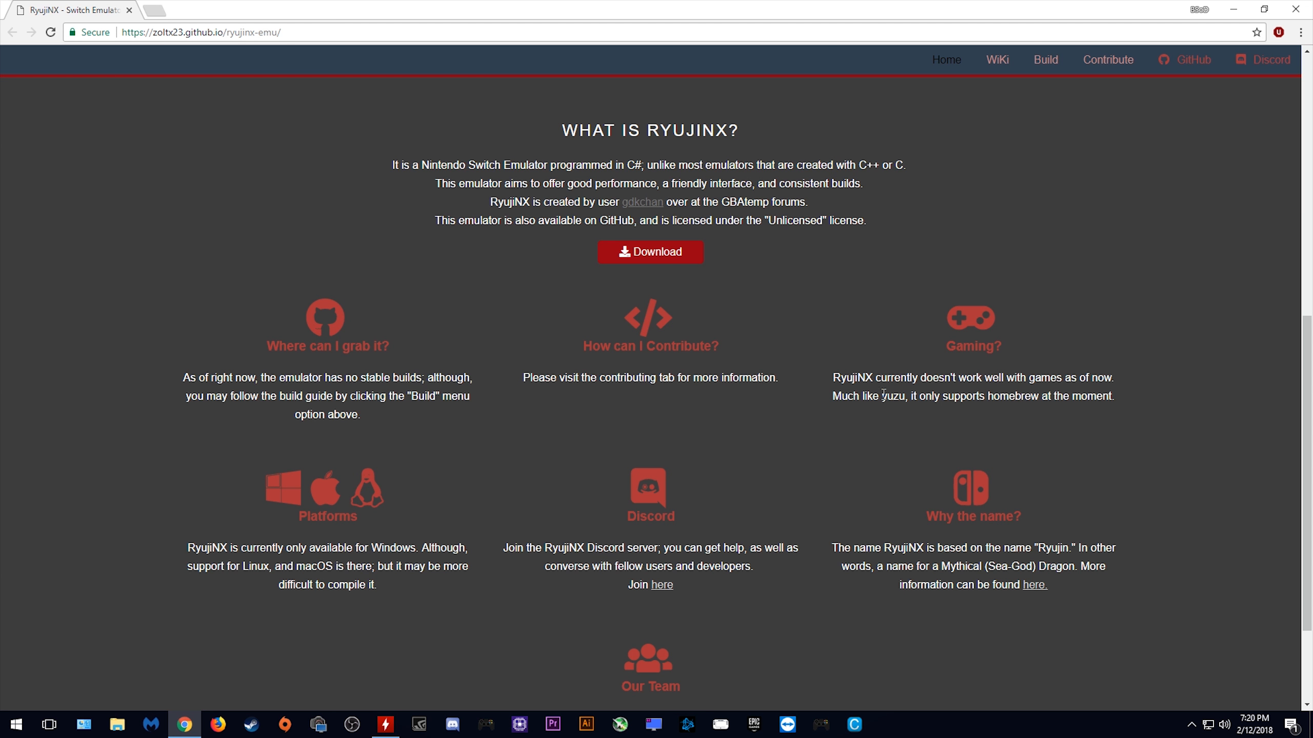
scroll("down", 3)
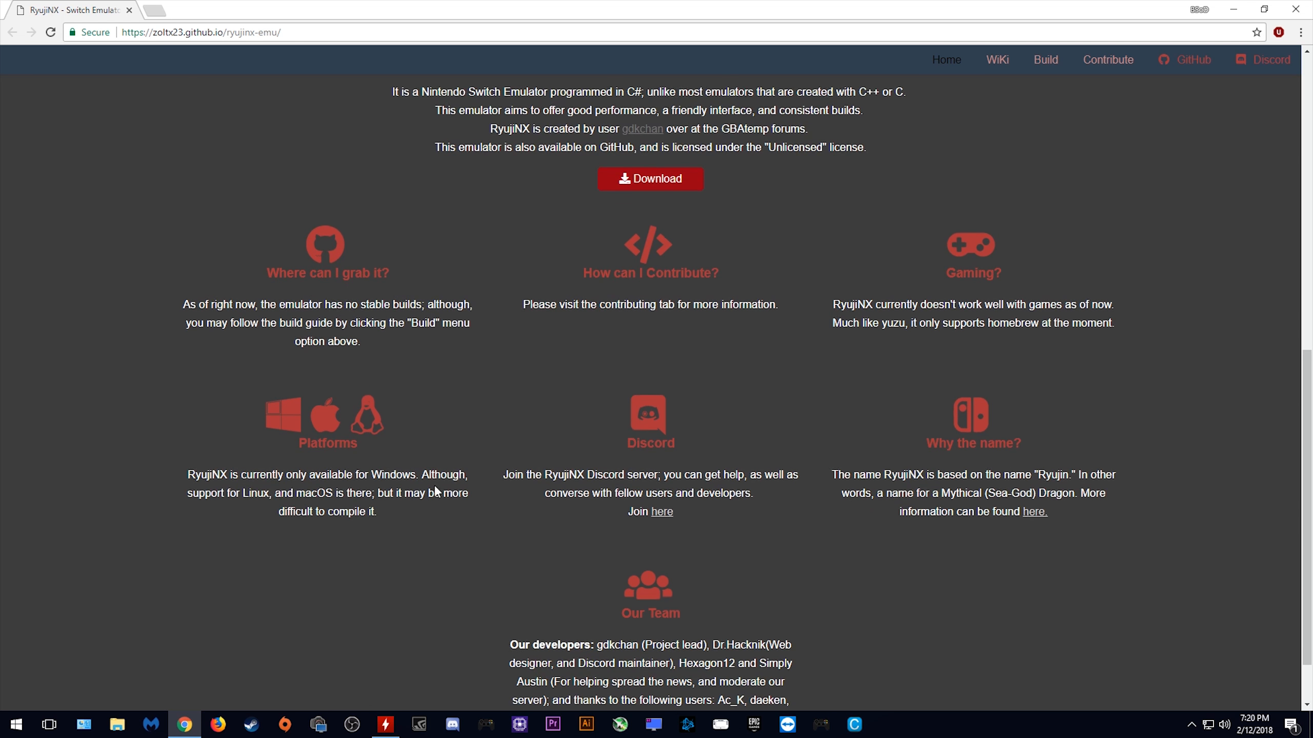
scroll("down", 3)
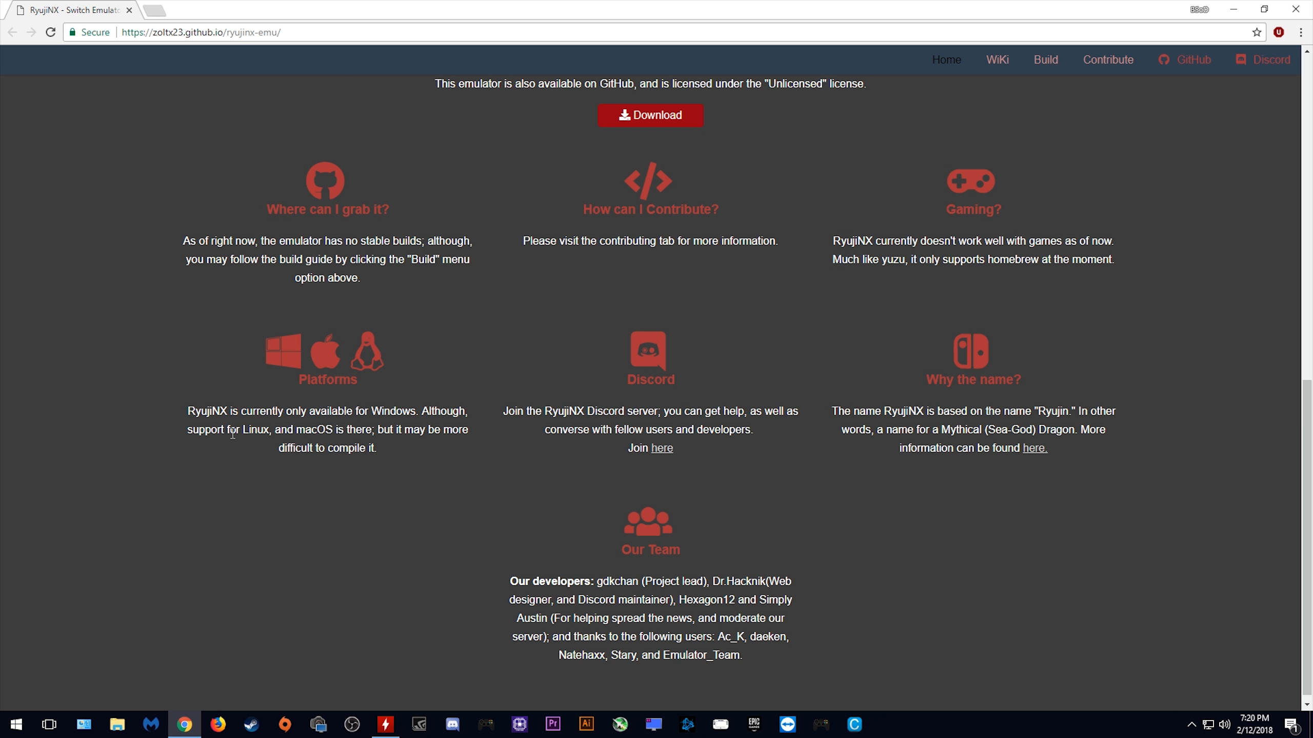
mouse_move(382, 430)
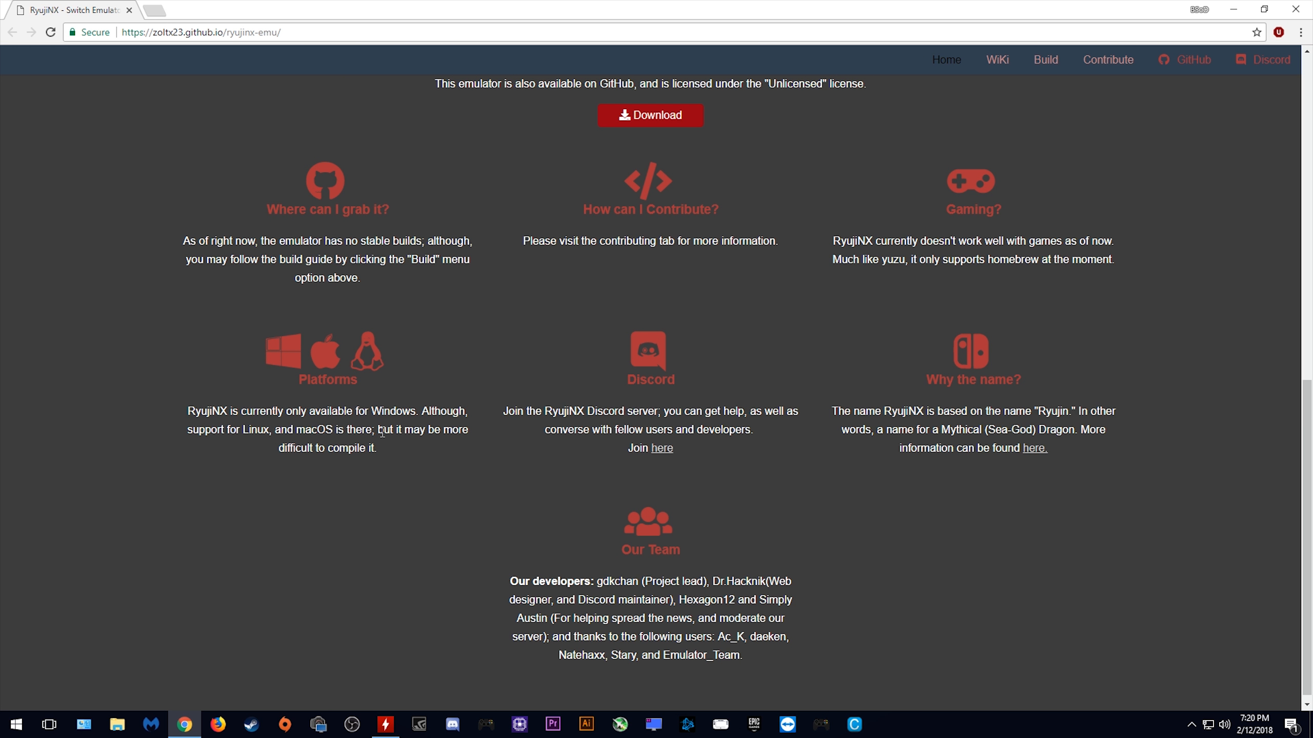
mouse_move(390, 452)
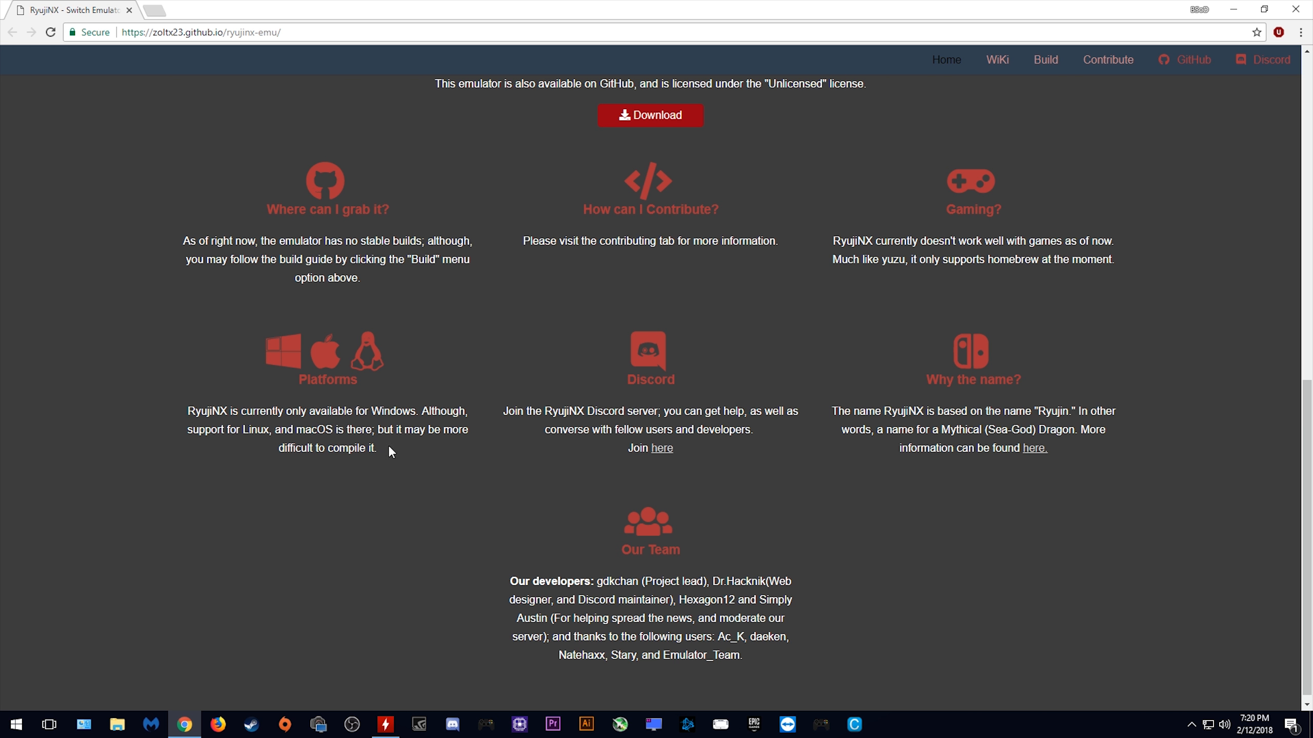
mouse_move(735, 410)
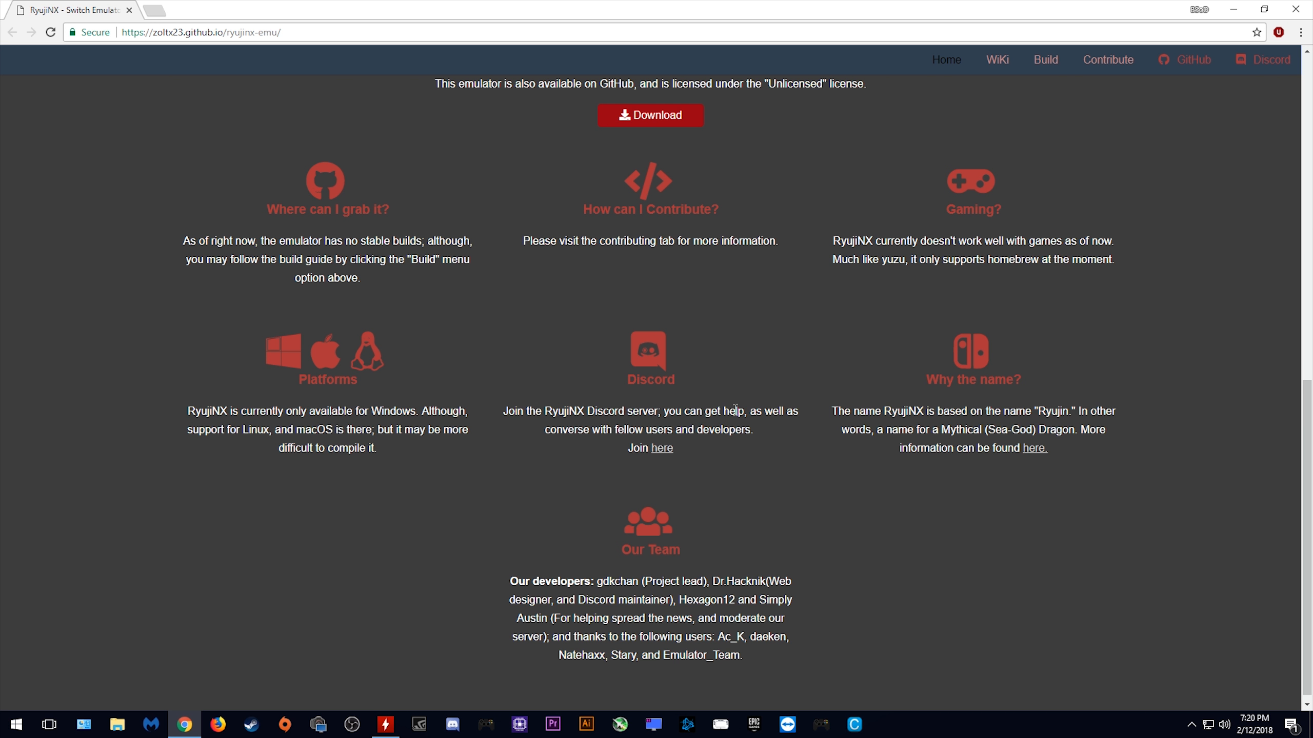
mouse_move(744, 528)
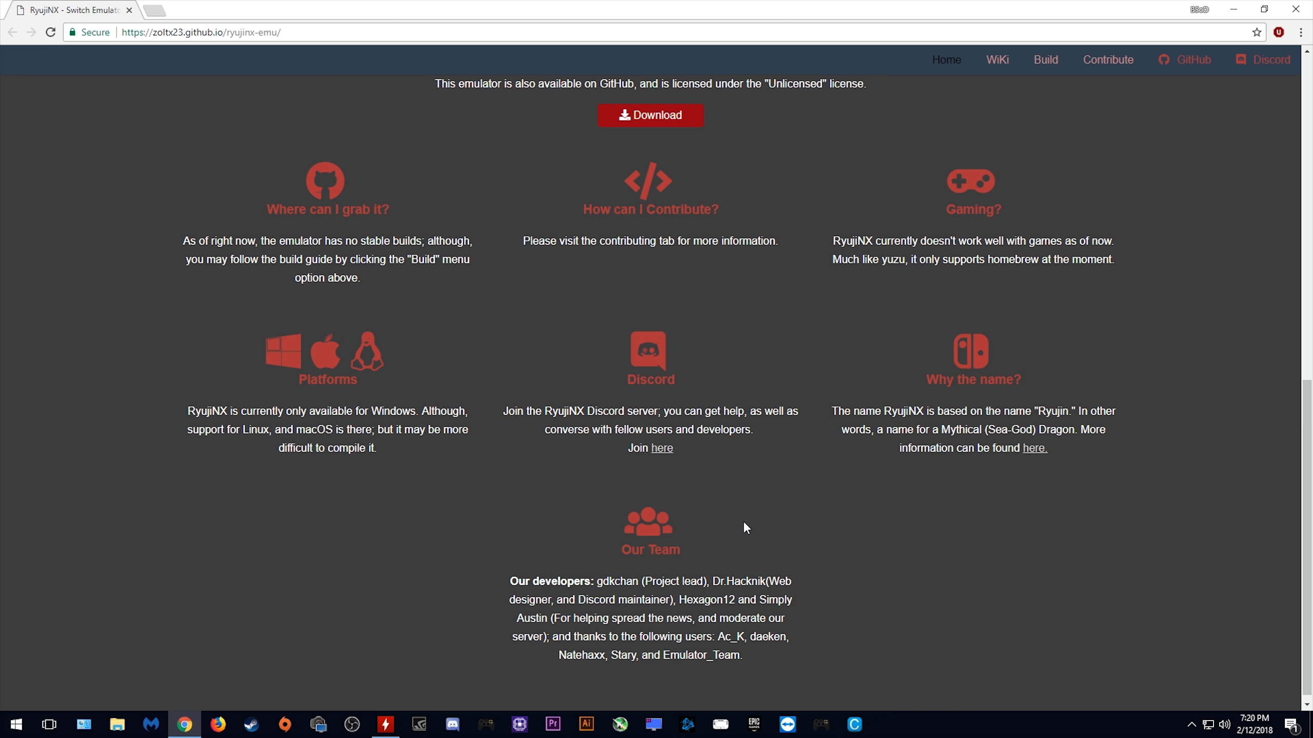
mouse_move(891, 411)
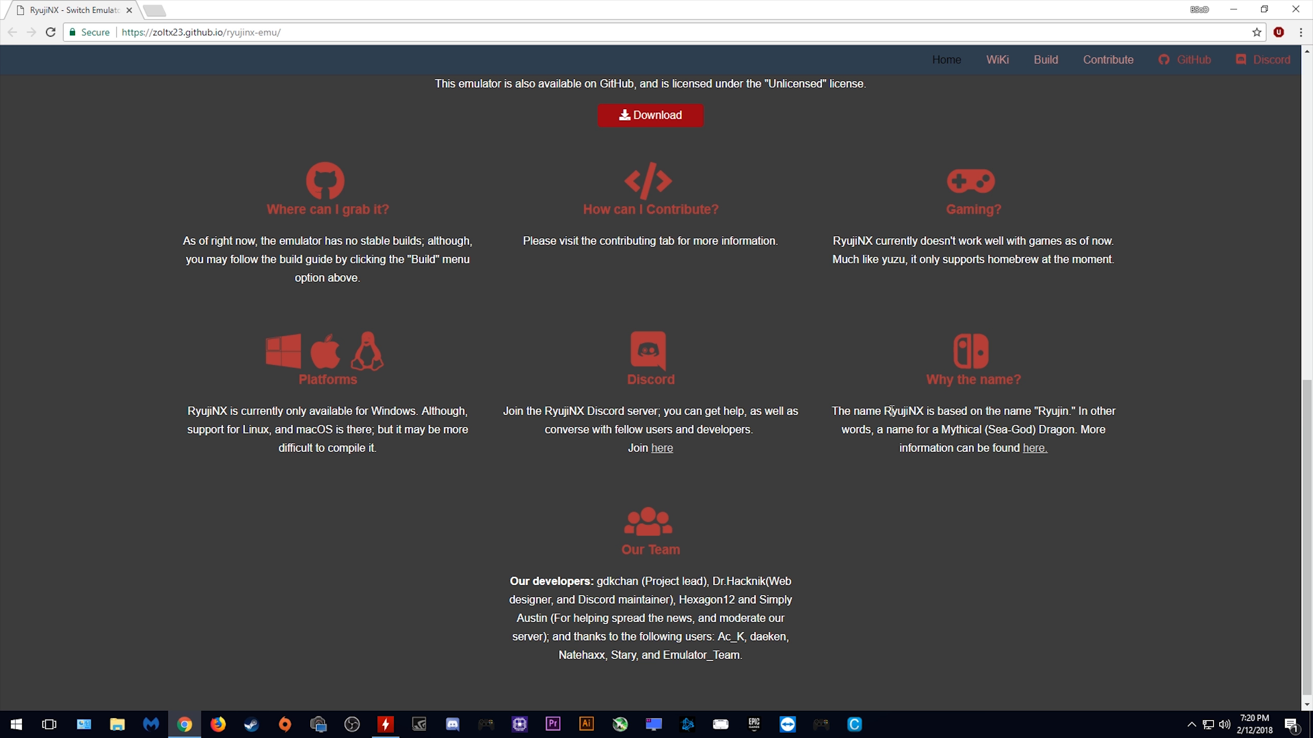
mouse_move(1005, 426)
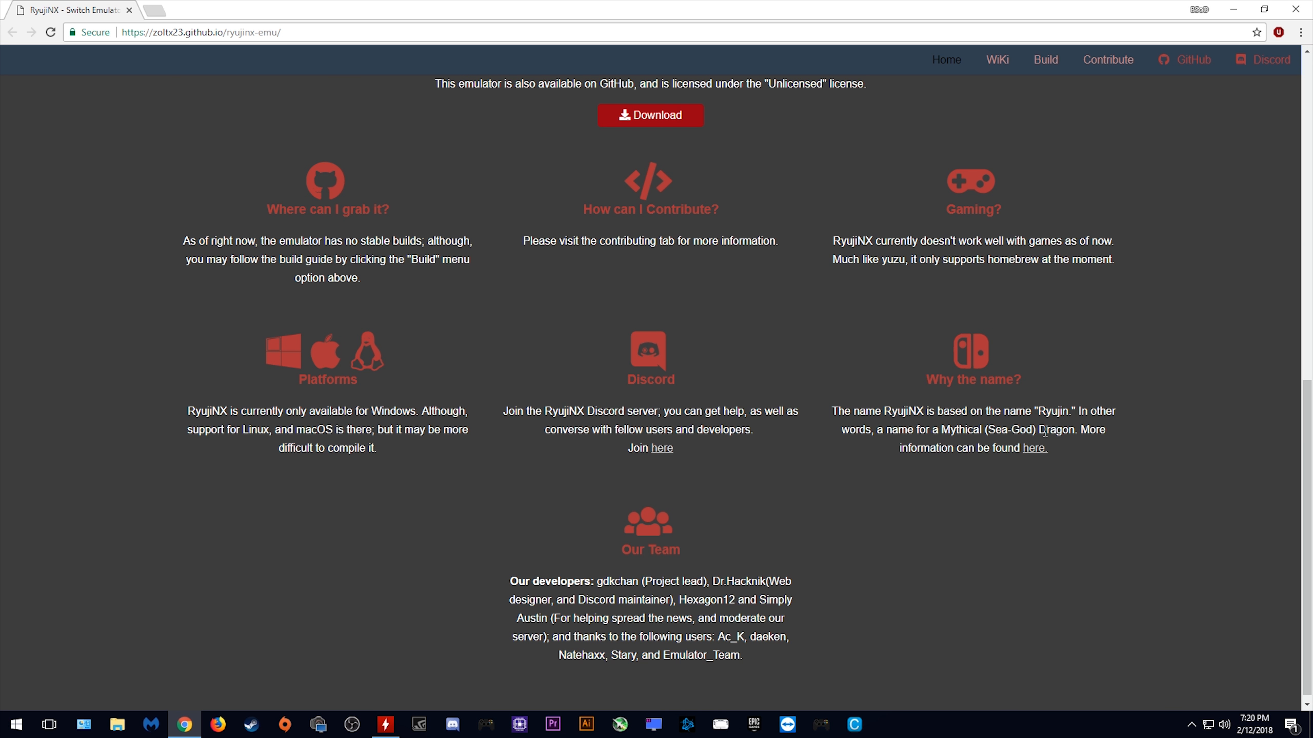
mouse_move(703, 565)
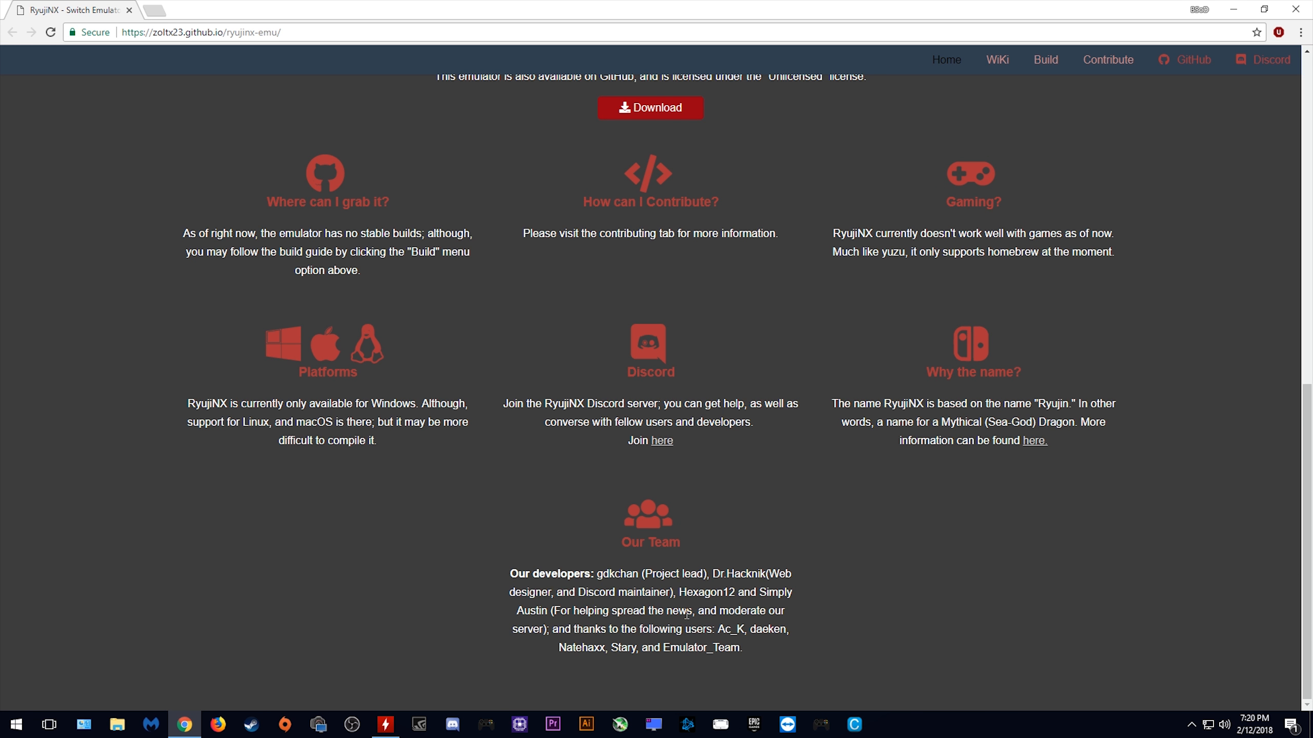
mouse_move(964, 606)
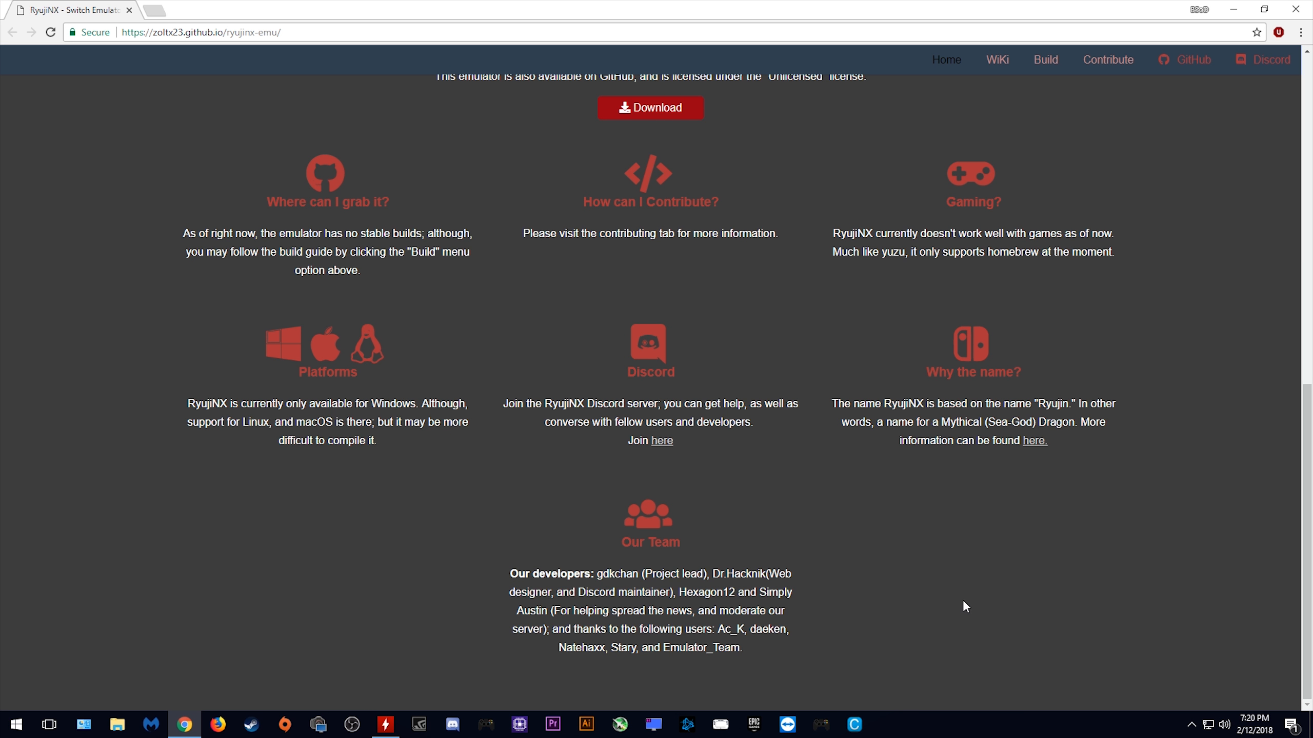
scroll("up", 3)
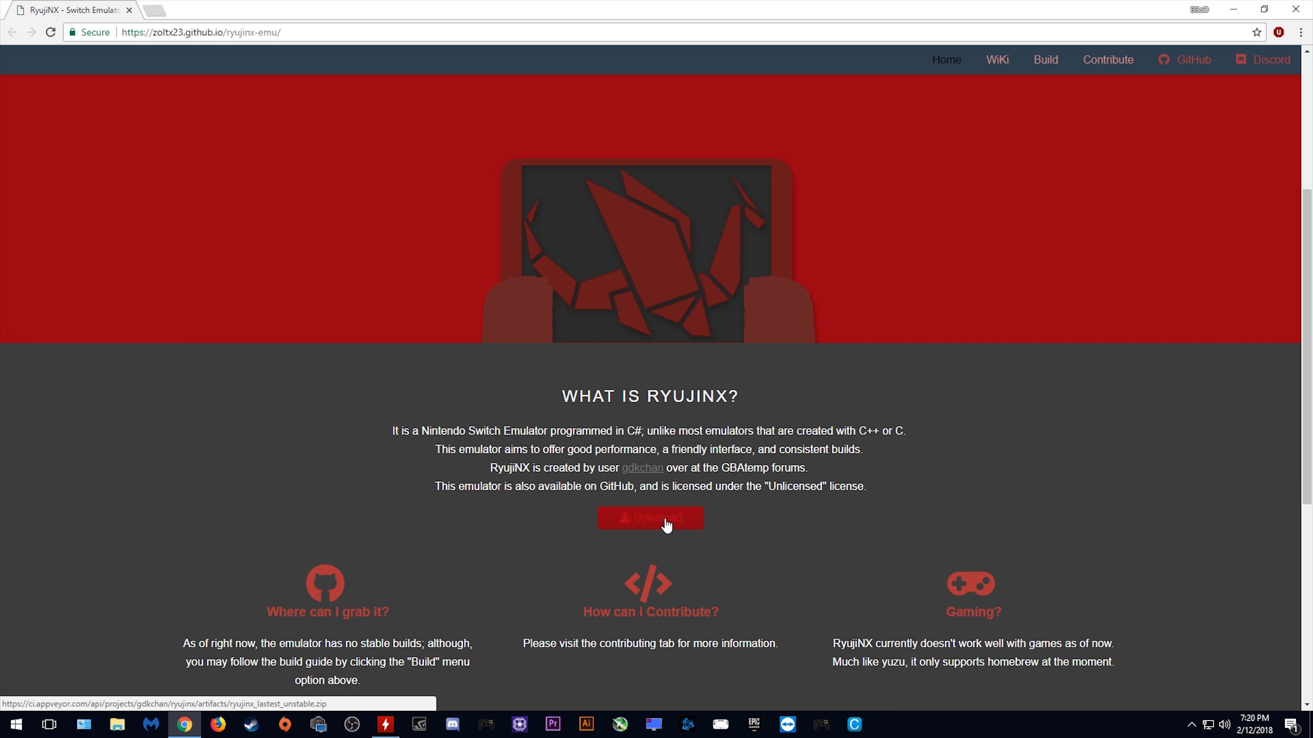
Download the latest unstable Ryujinx zip to the Desktop, retrying after the first attempt fails
left_click(650, 517)
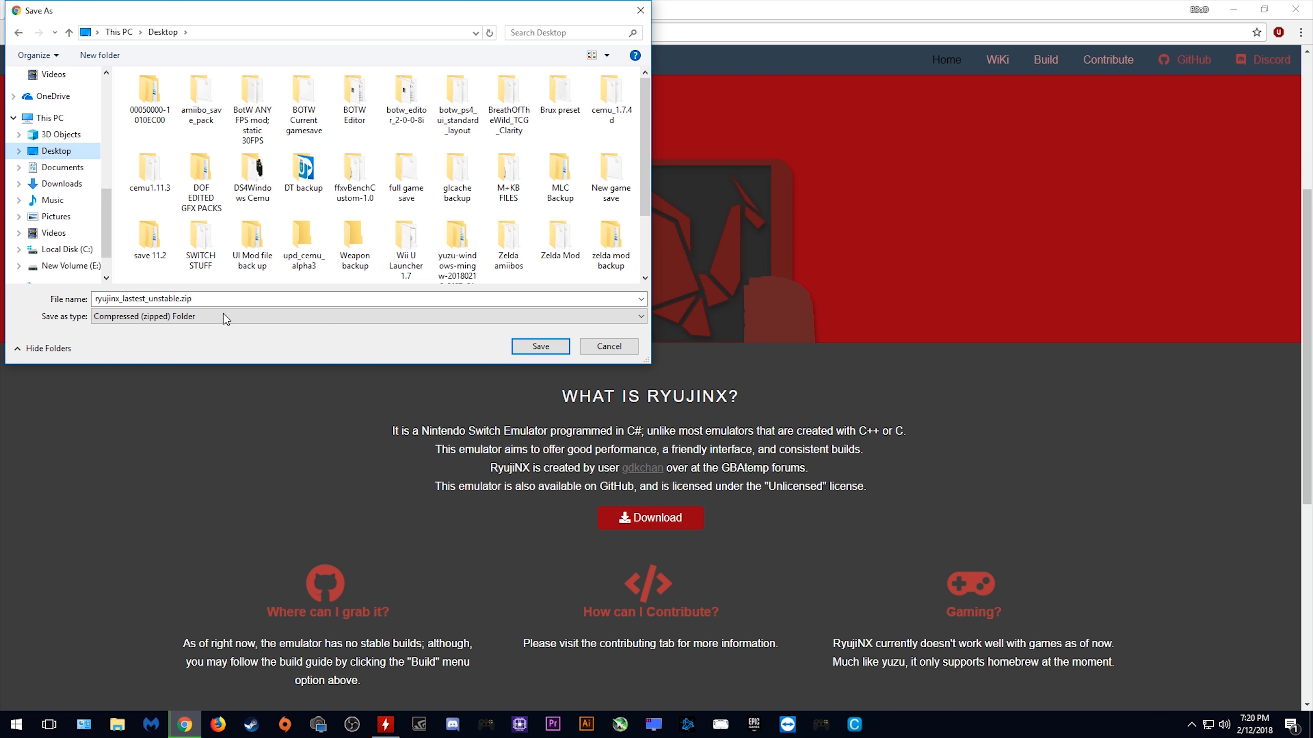
left_click(540, 346)
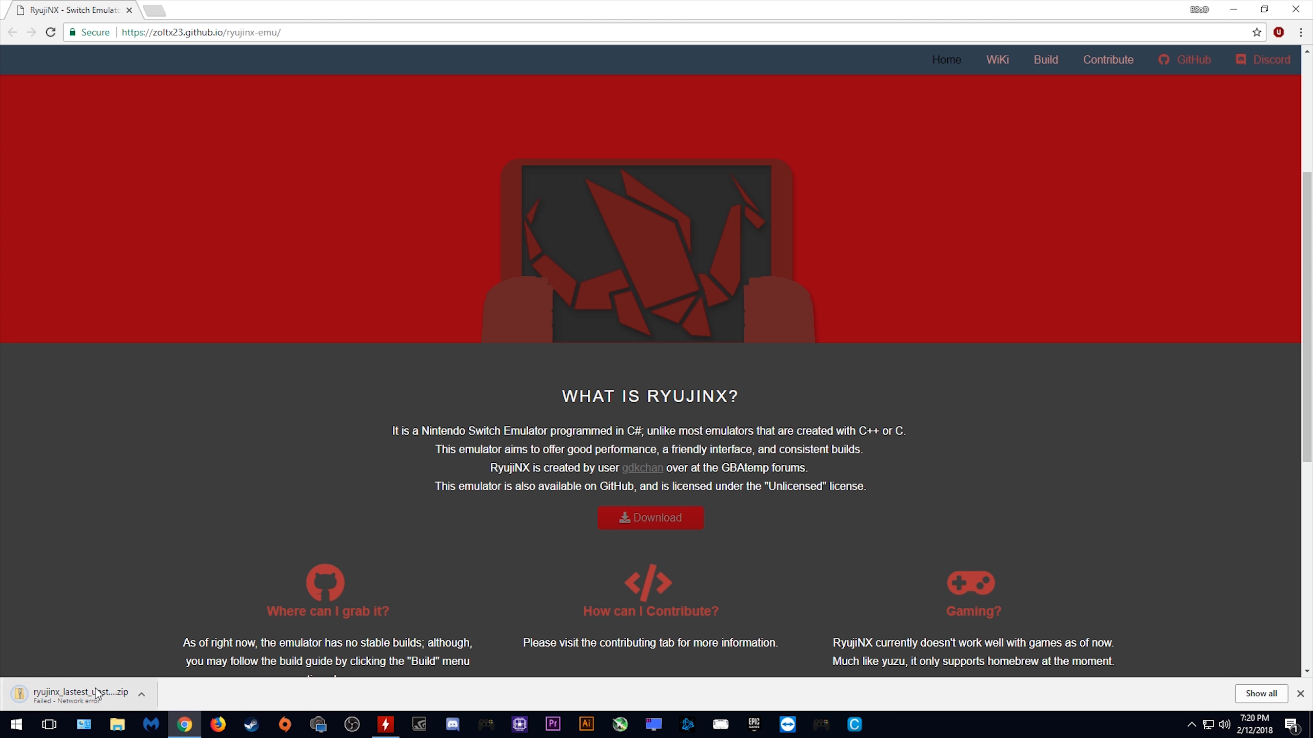
mouse_move(598, 718)
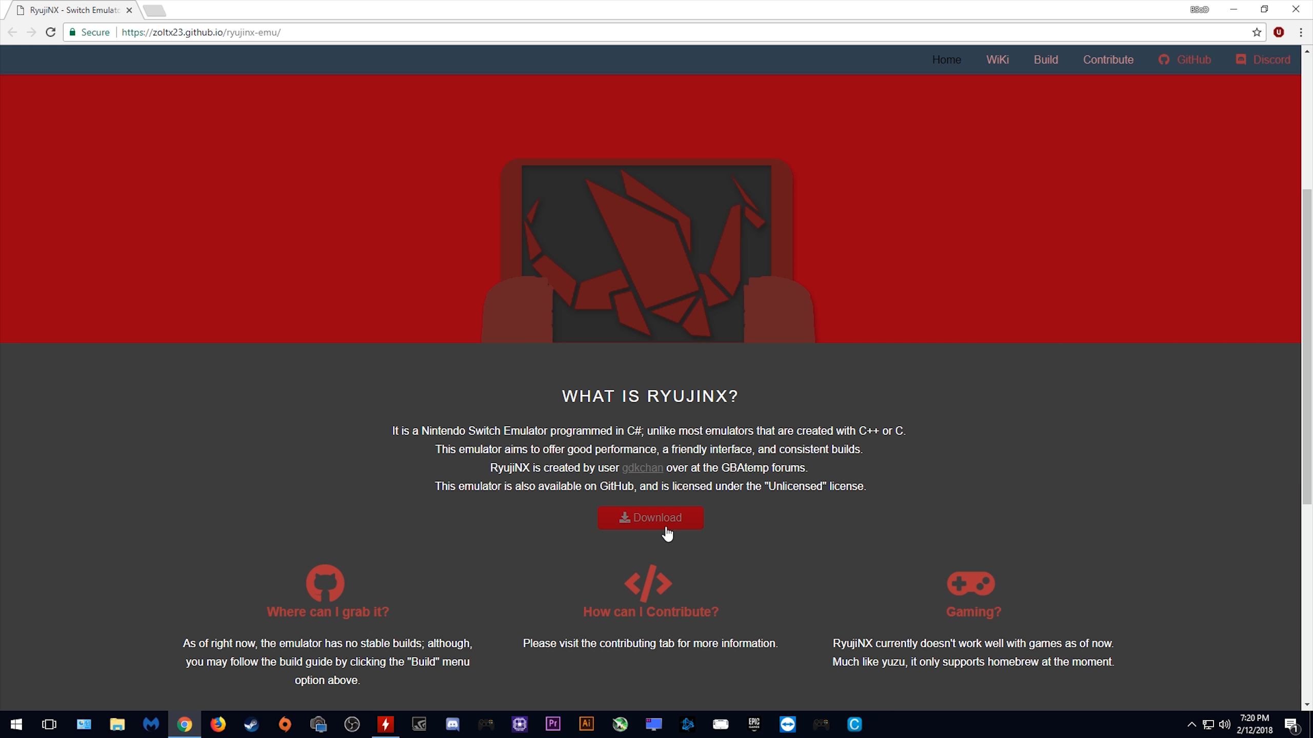
left_click(649, 516)
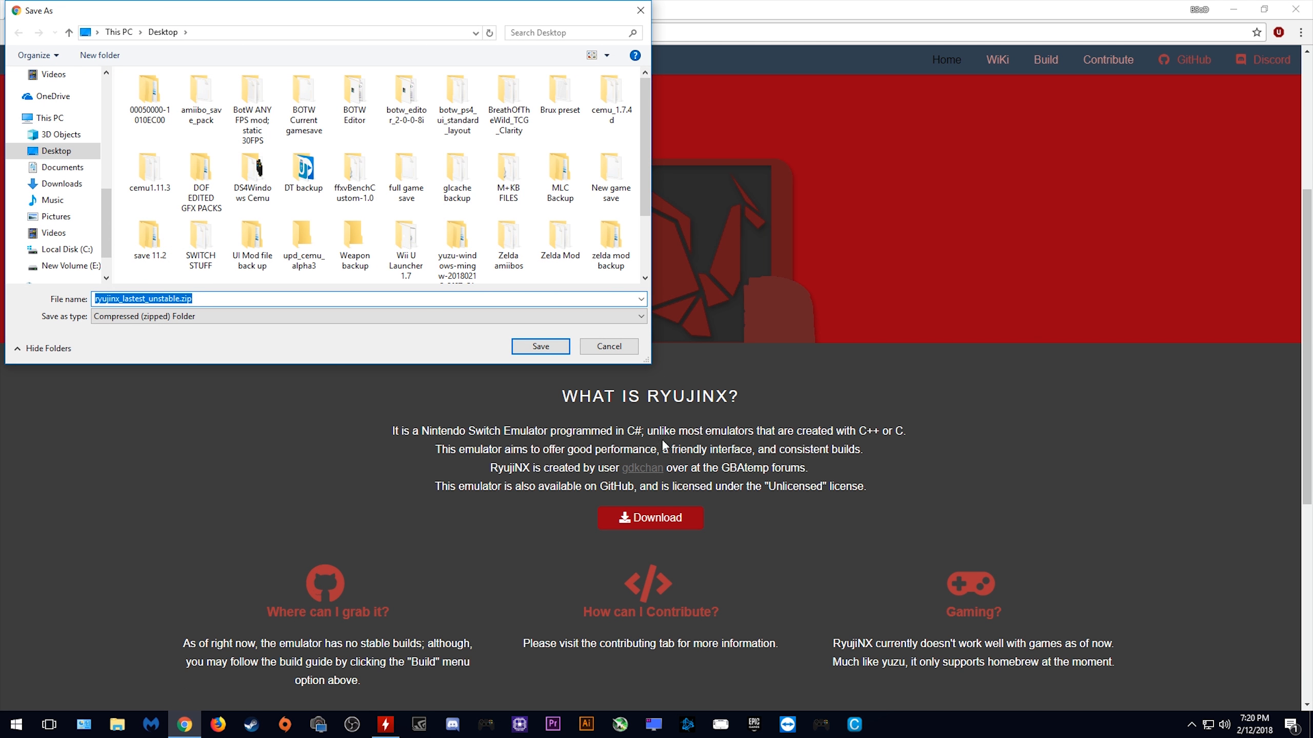
left_click(540, 345)
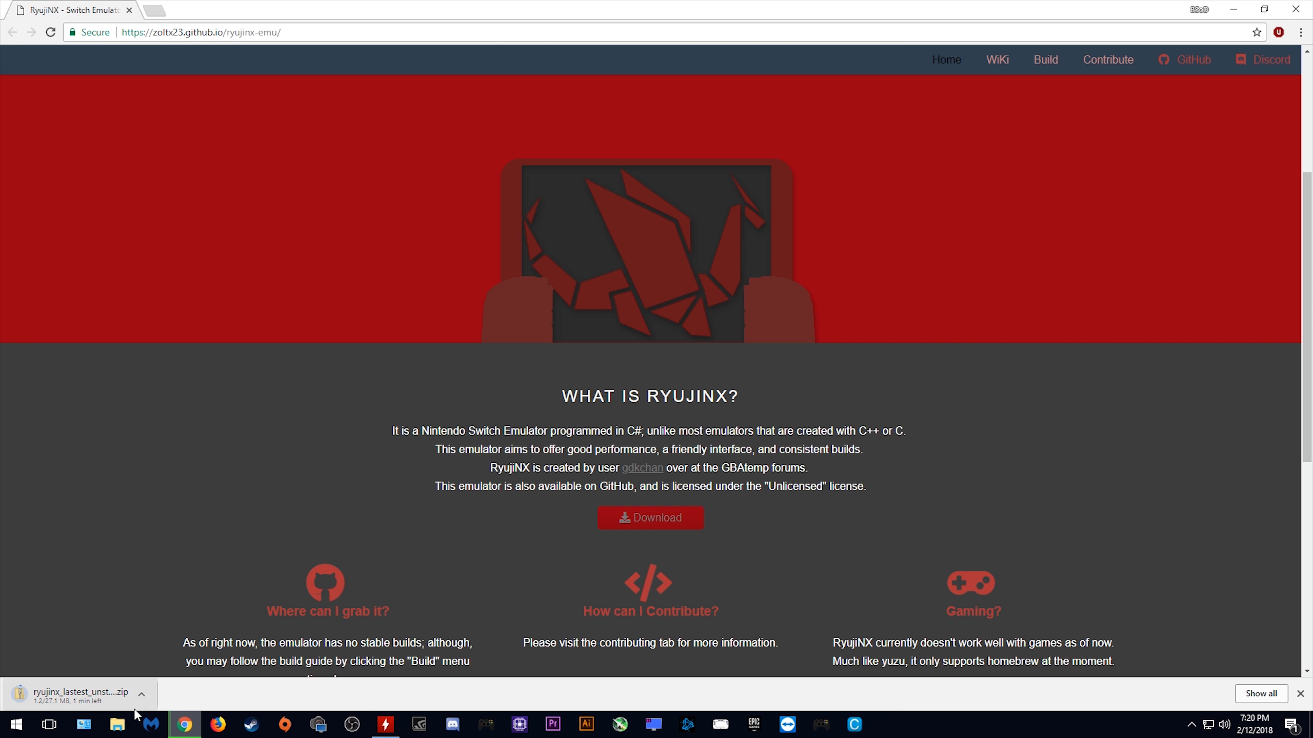
mouse_move(920, 504)
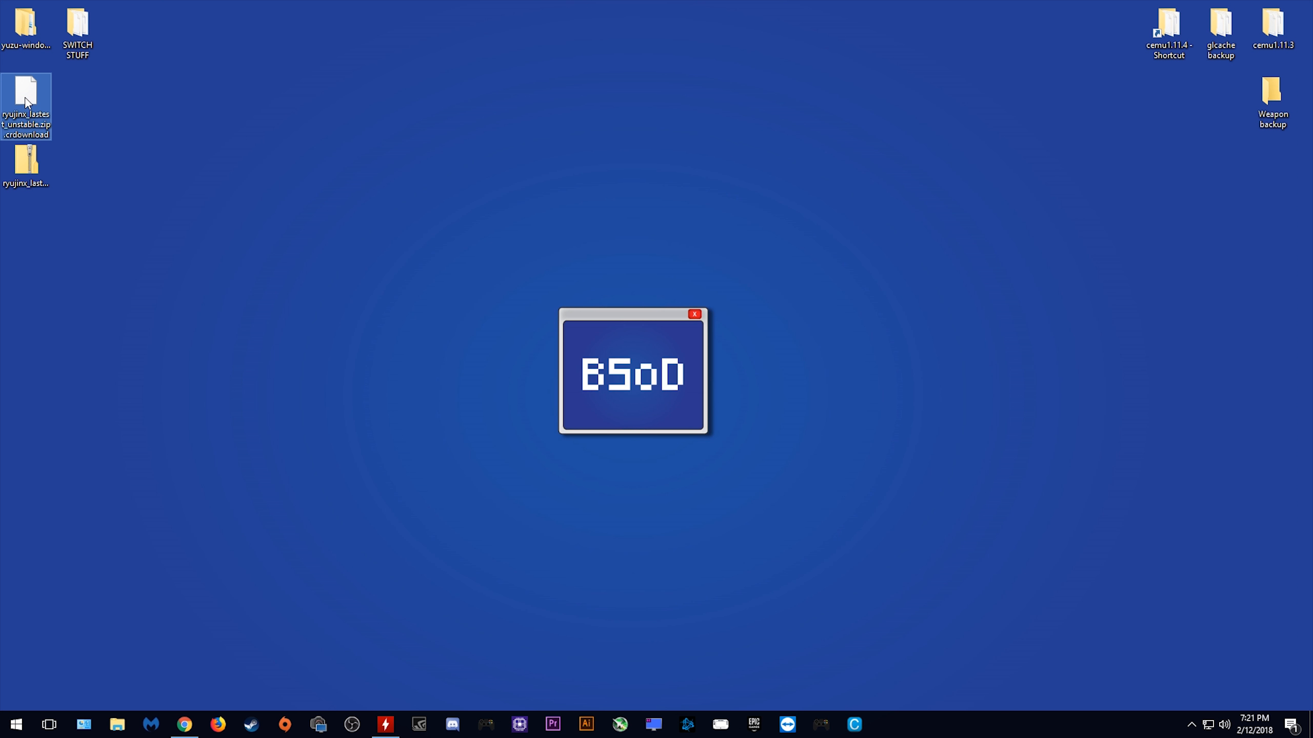
Delete the leftover .crdownload file and extract ryujinx_lastest_unstable.zip into its own desktop folder
key("Delete")
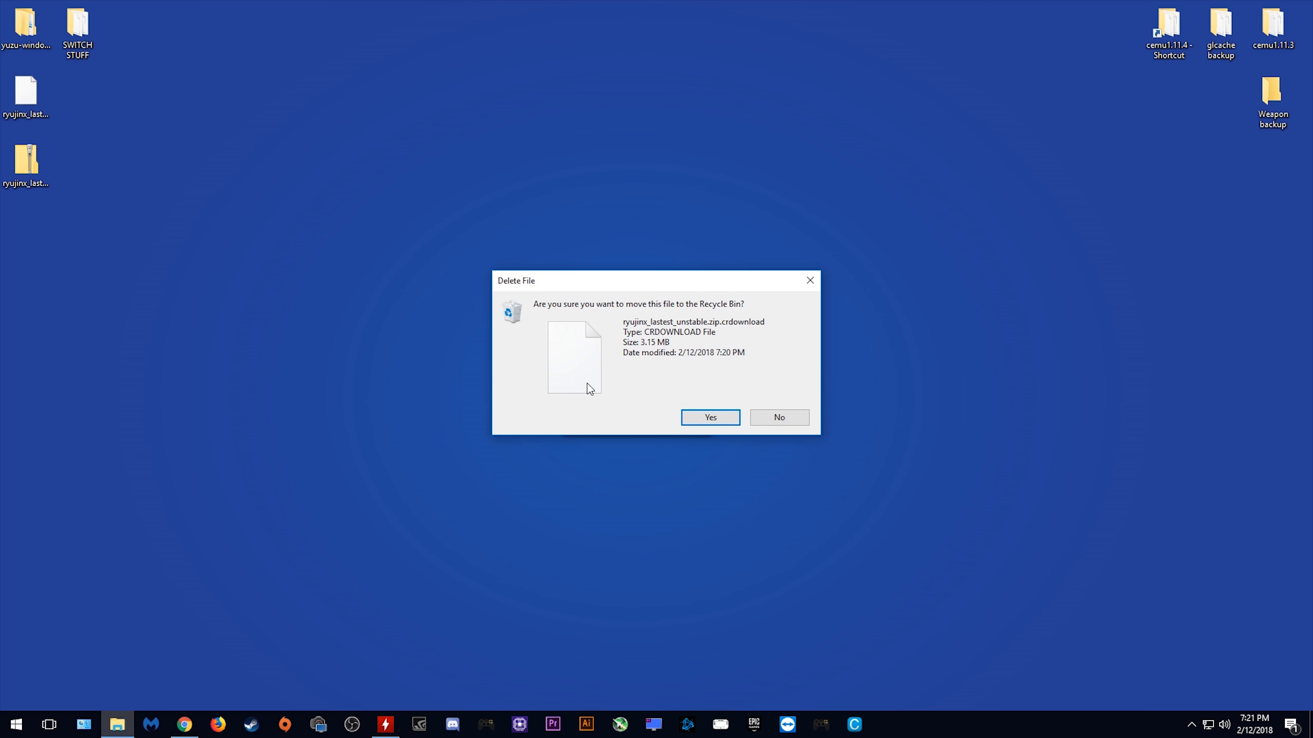
left_click(709, 417)
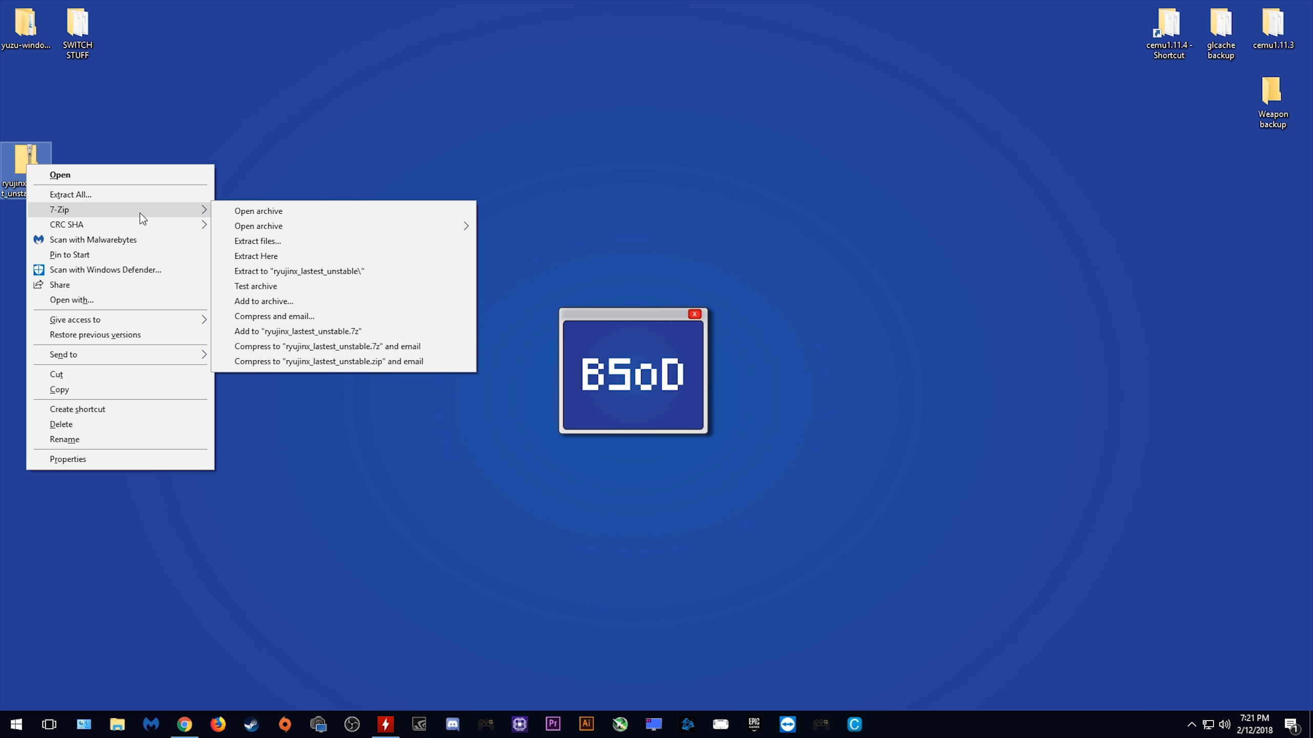
left_click(256, 256)
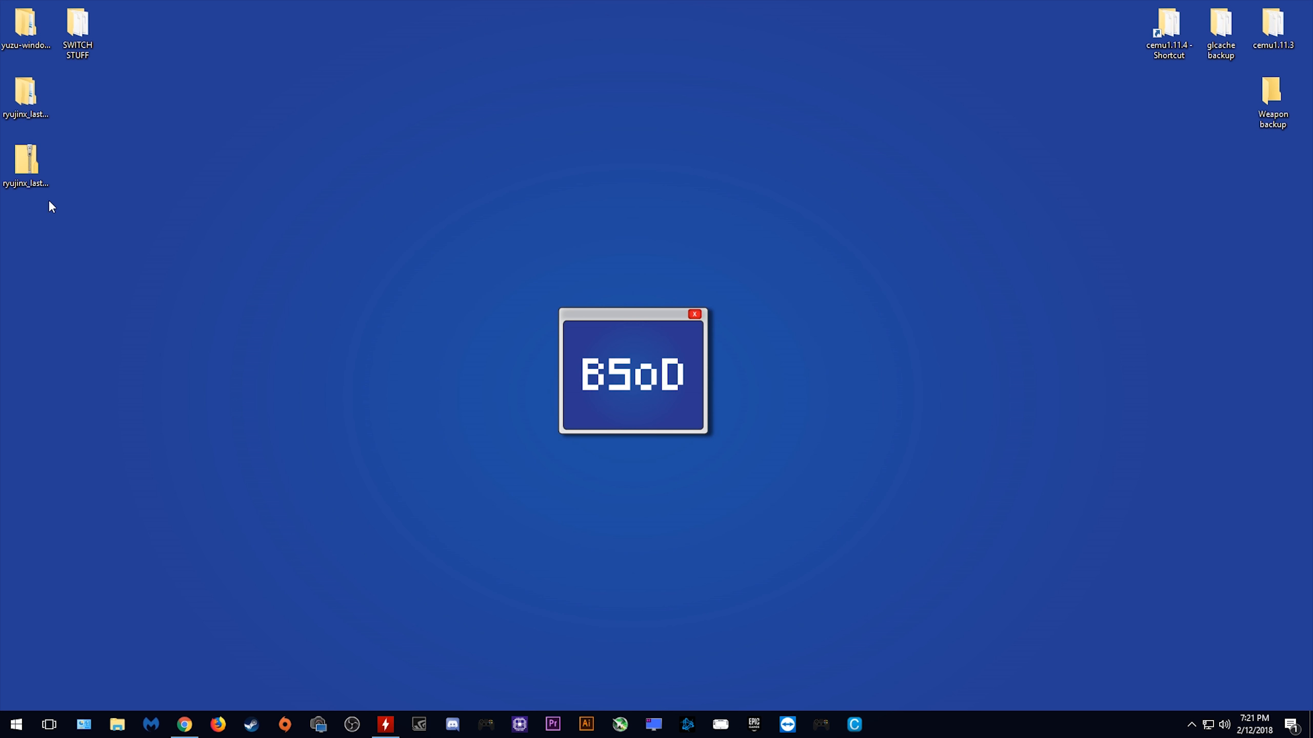
left_click_drag(24, 163, 390, 24)
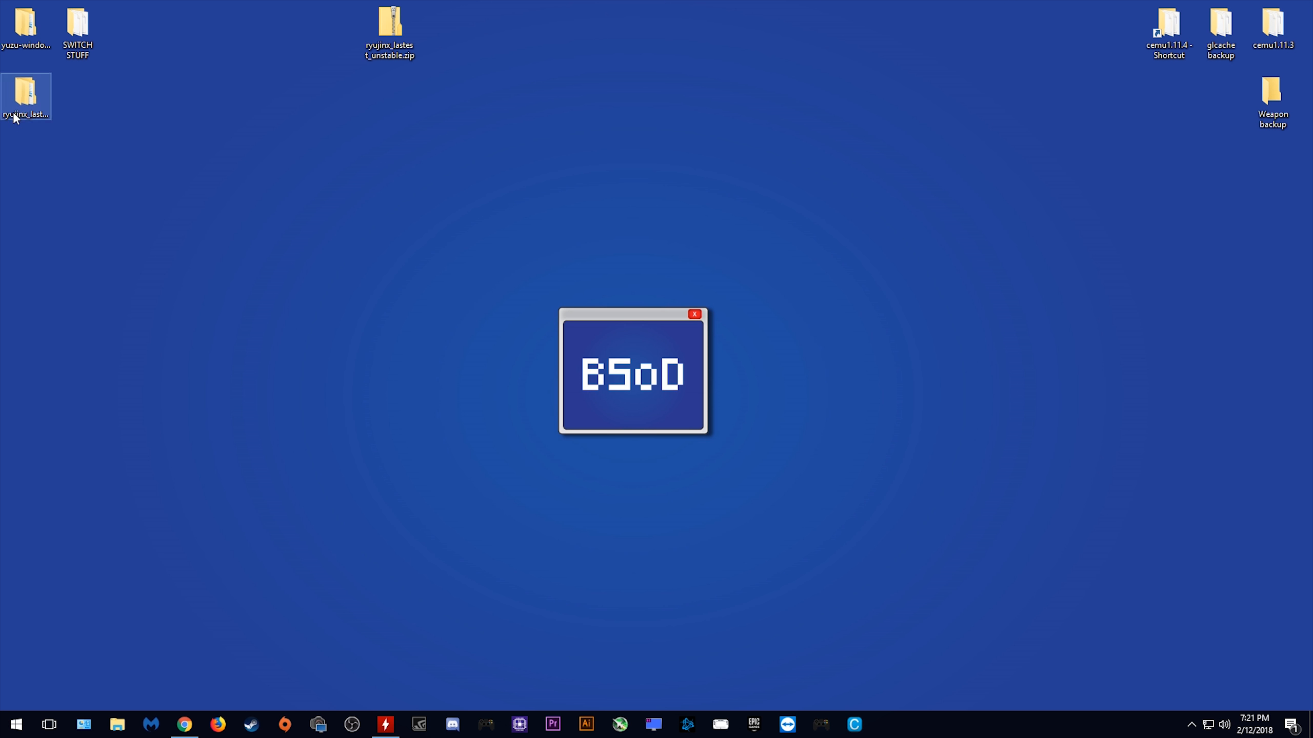
Launch Ryujinx.exe from the extracted publish folder and read the console's missing NSO/NRO error
double_click(25, 95)
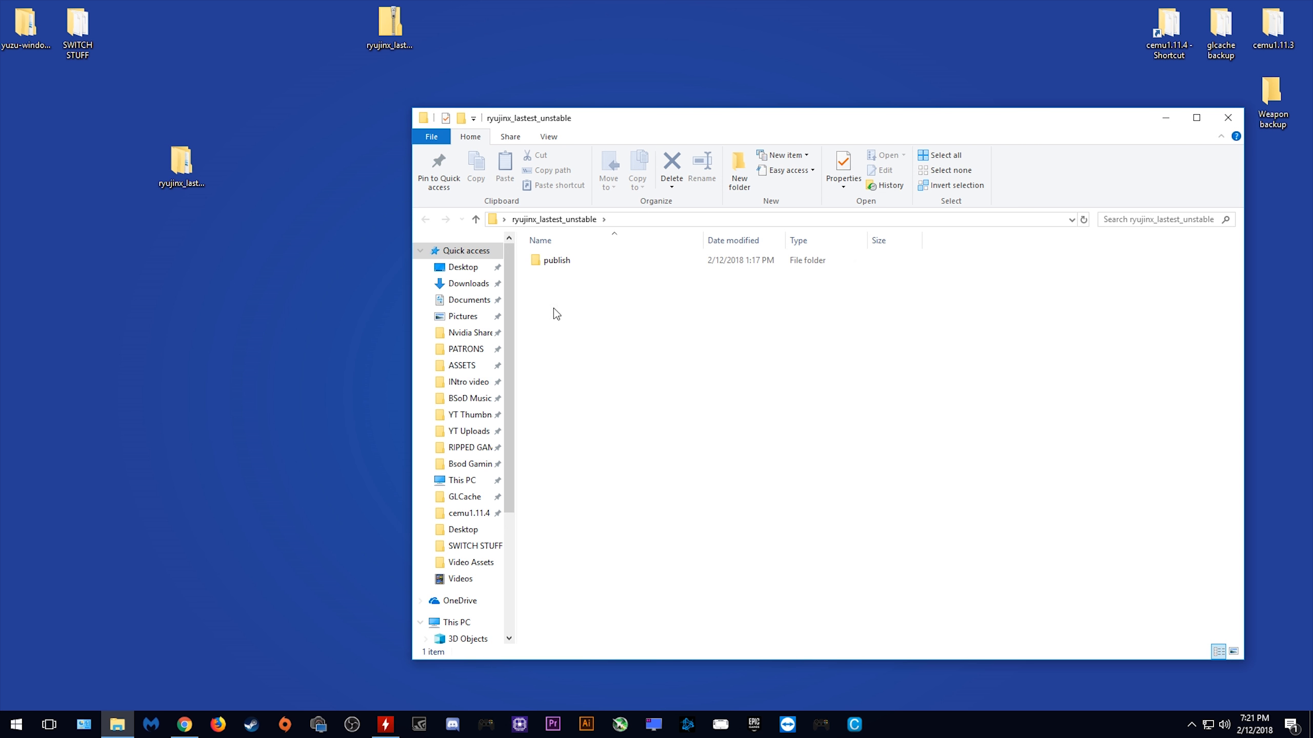
double_click(557, 261)
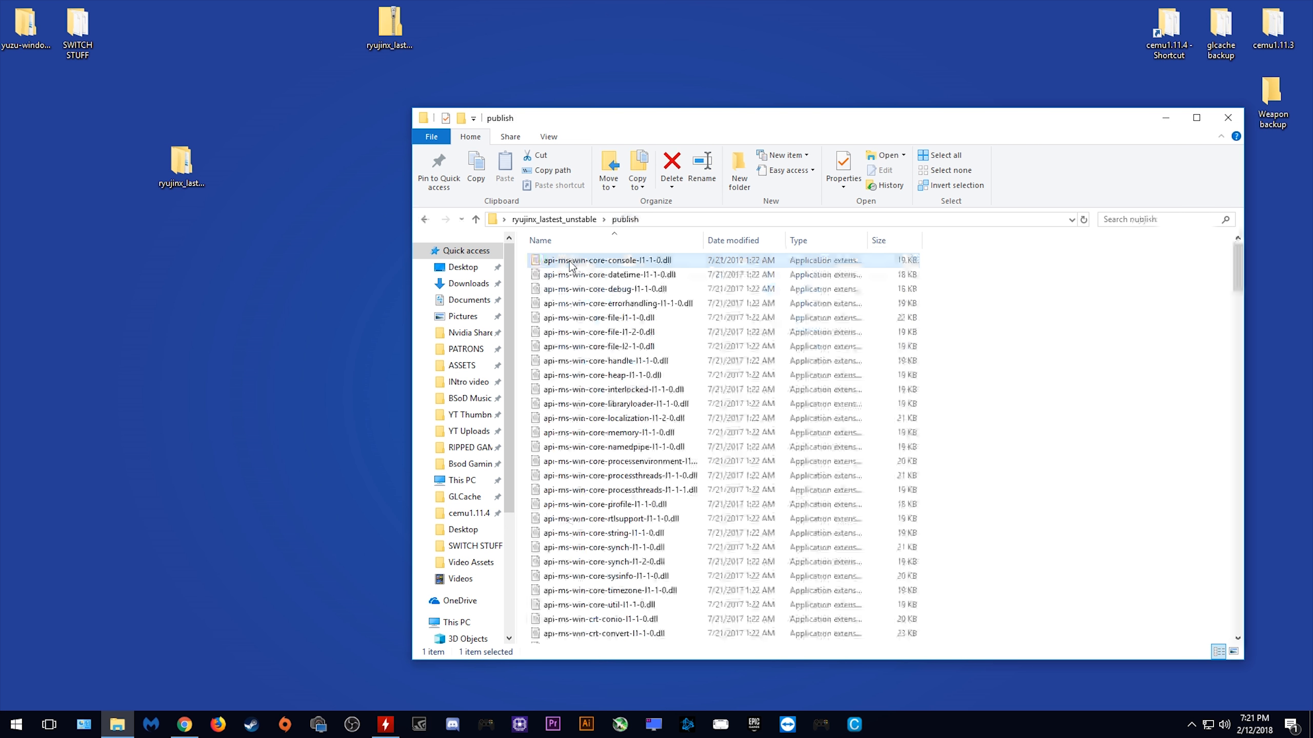
scroll("down", 3)
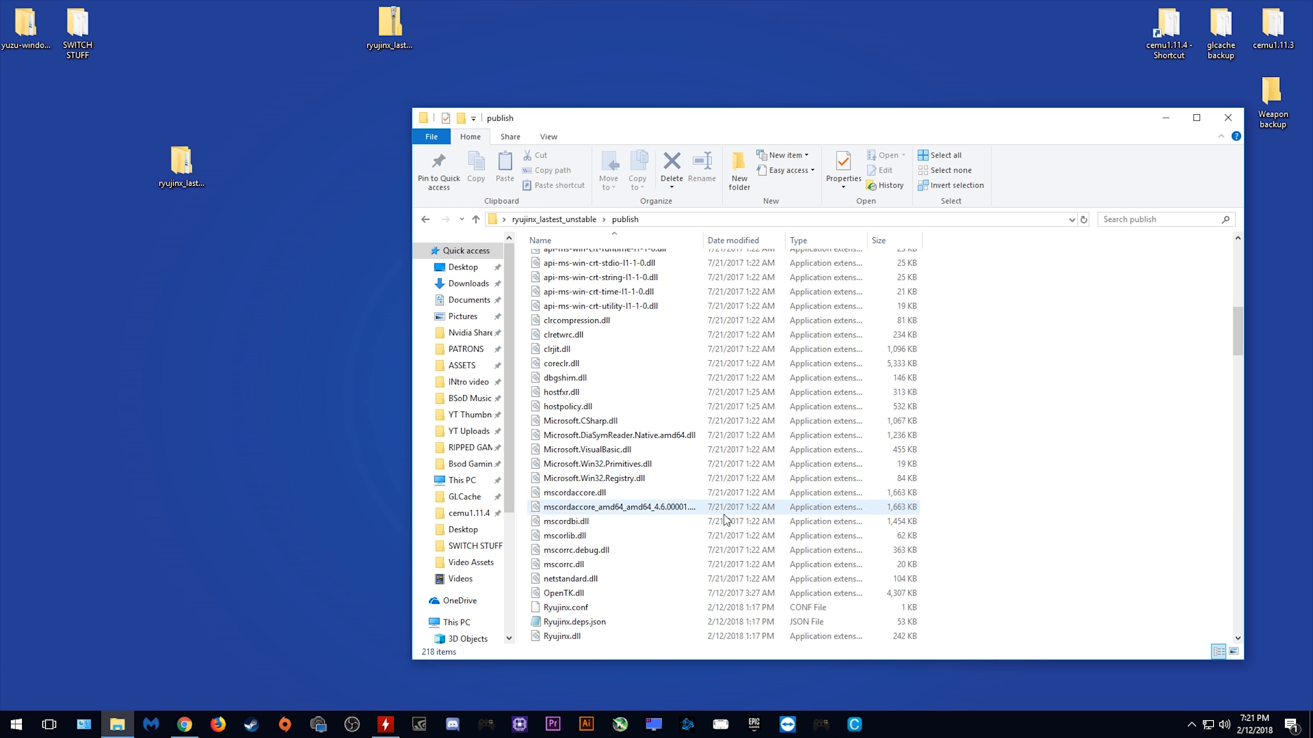
scroll("down", 3)
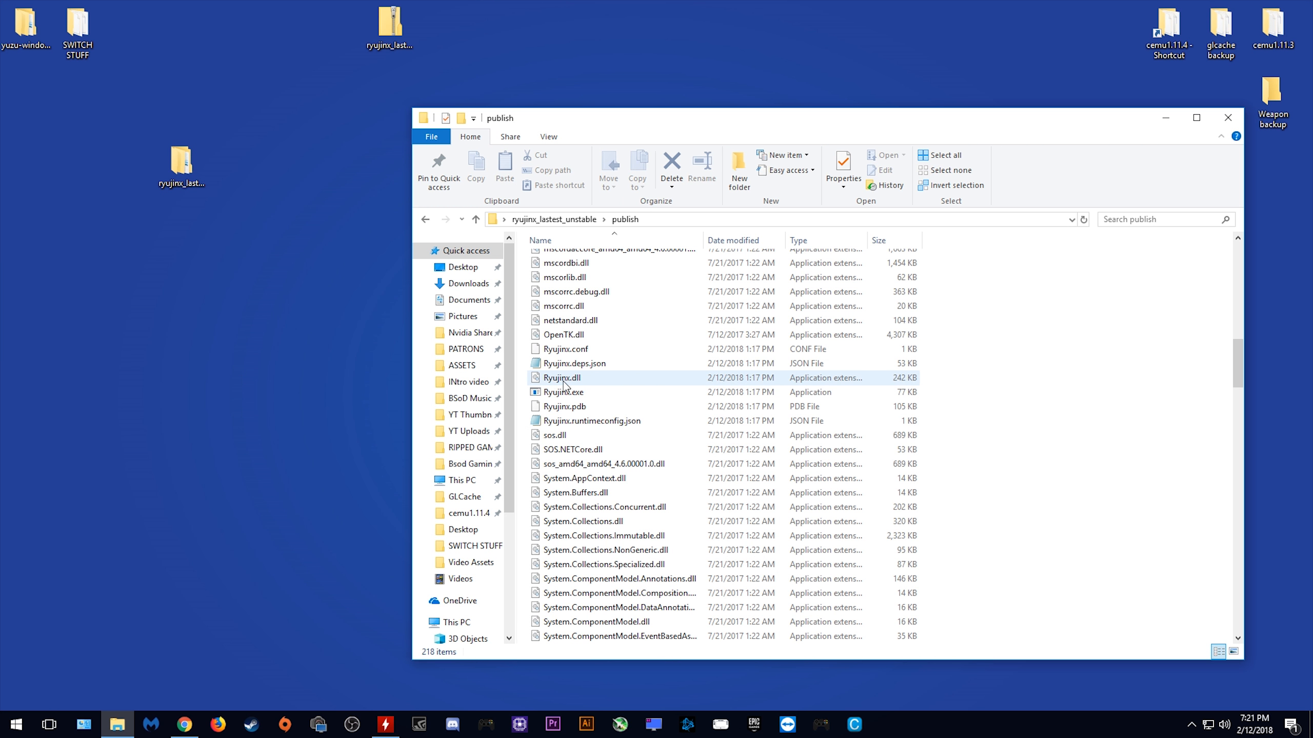
mouse_move(563, 392)
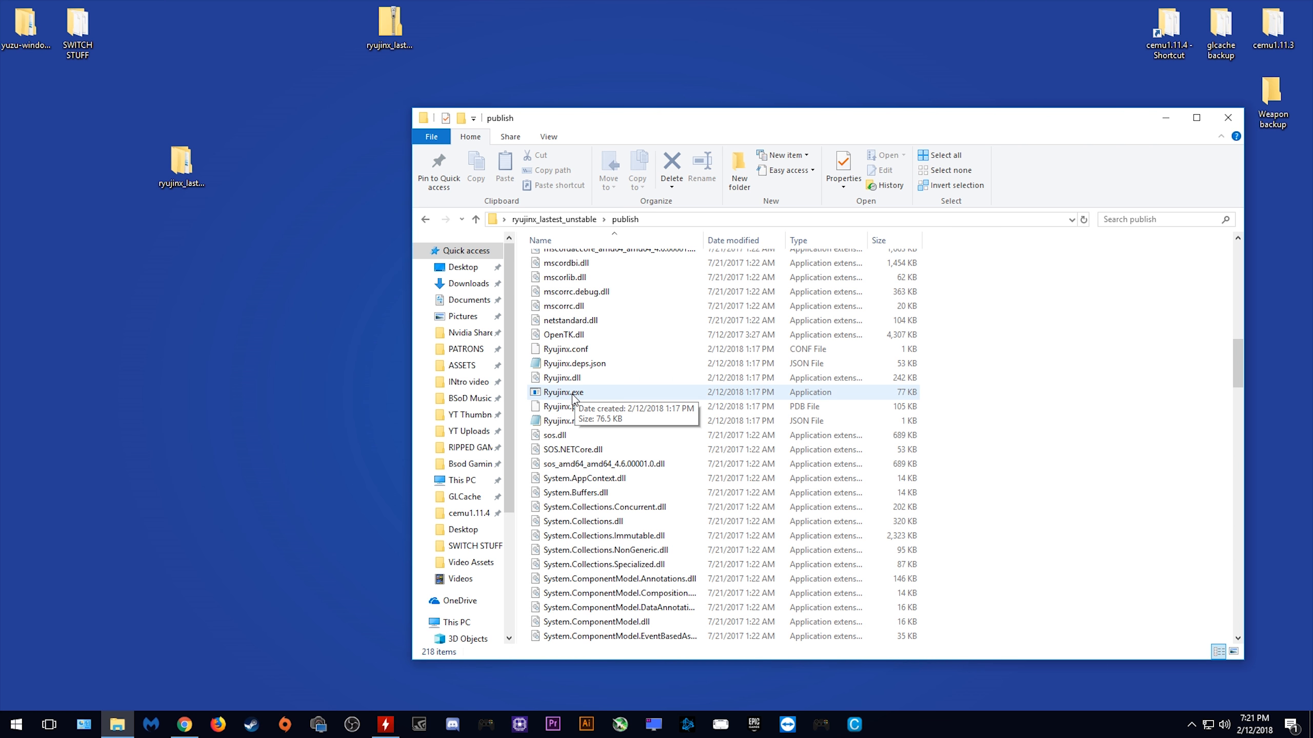
double_click(562, 392)
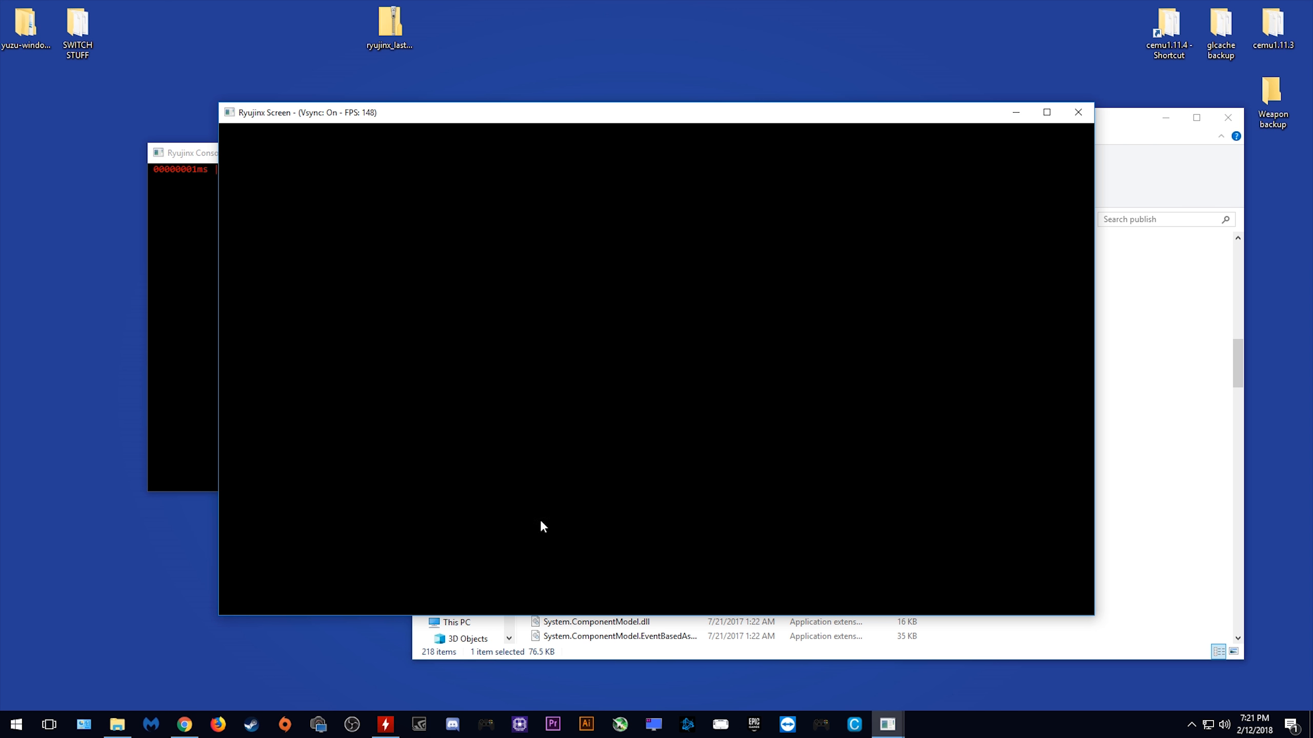
left_click(193, 153)
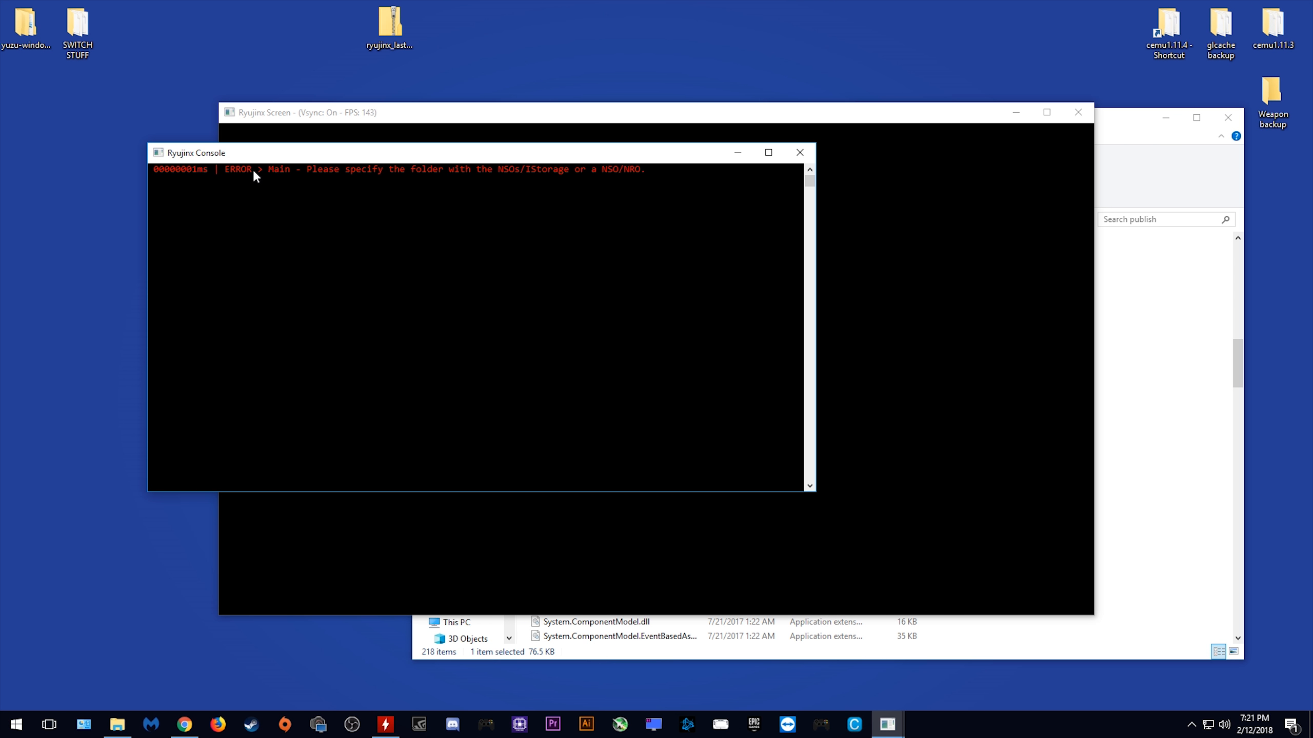
mouse_move(467, 184)
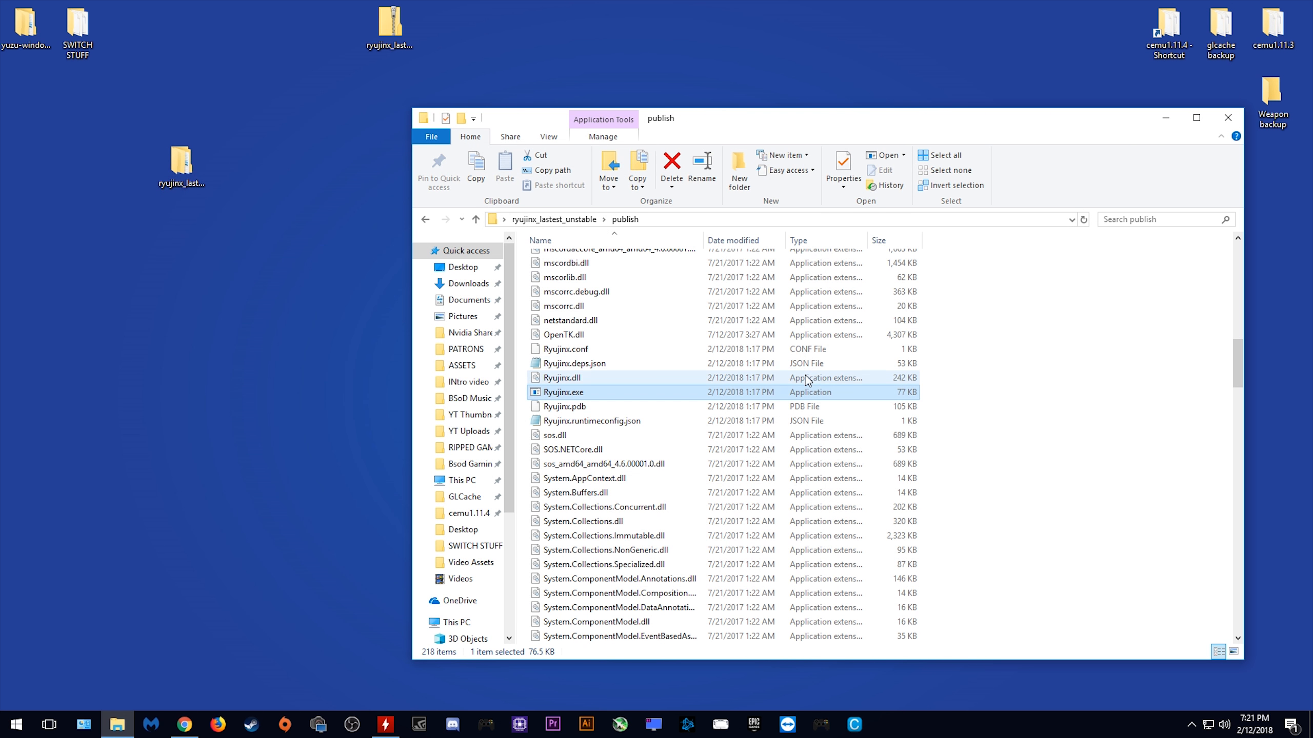
mouse_move(600, 540)
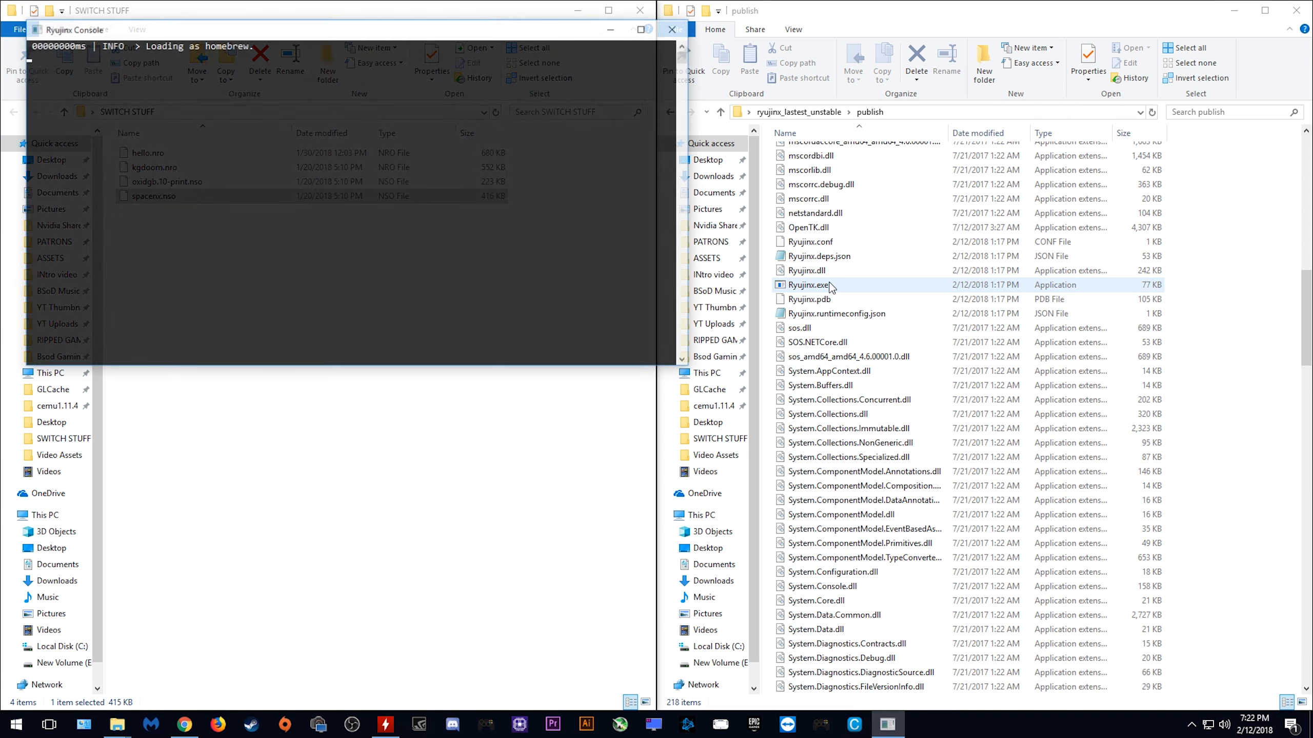
Run spacenx.nso to the Space Game title screen, then close the emulator window
double_click(807, 285)
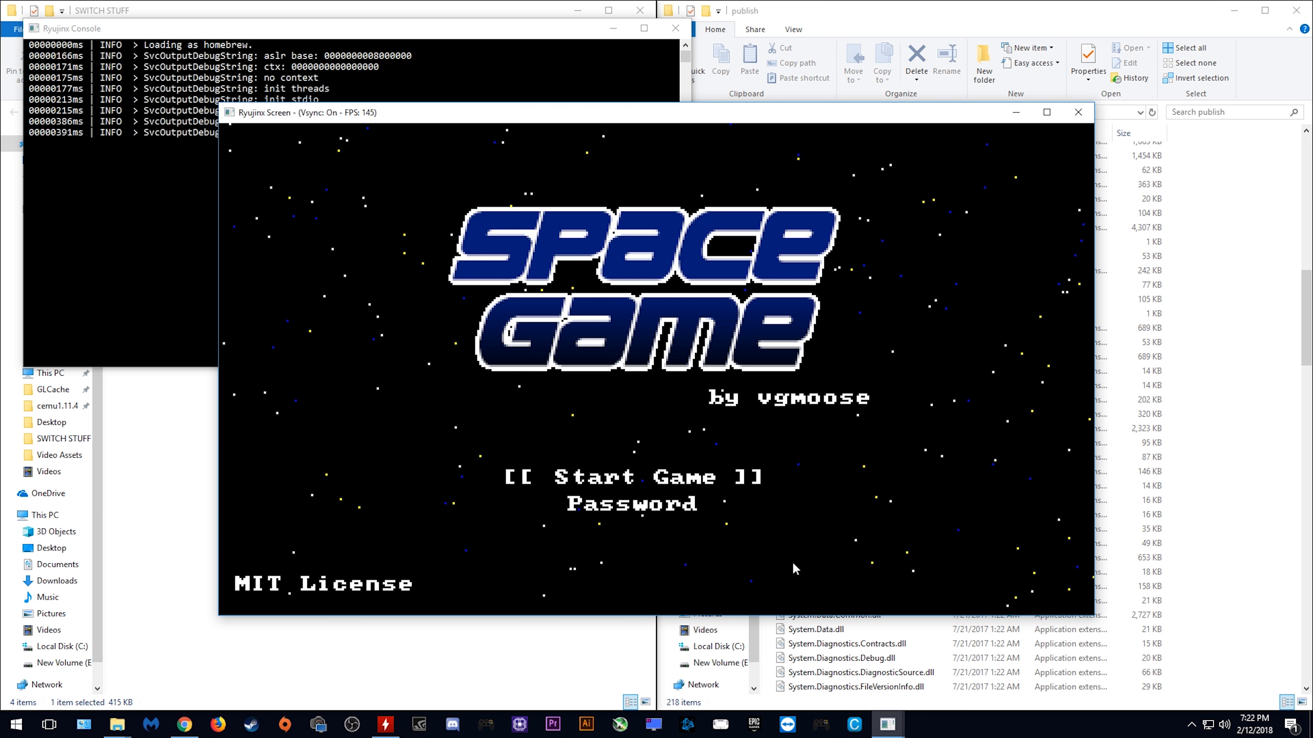
mouse_move(307, 157)
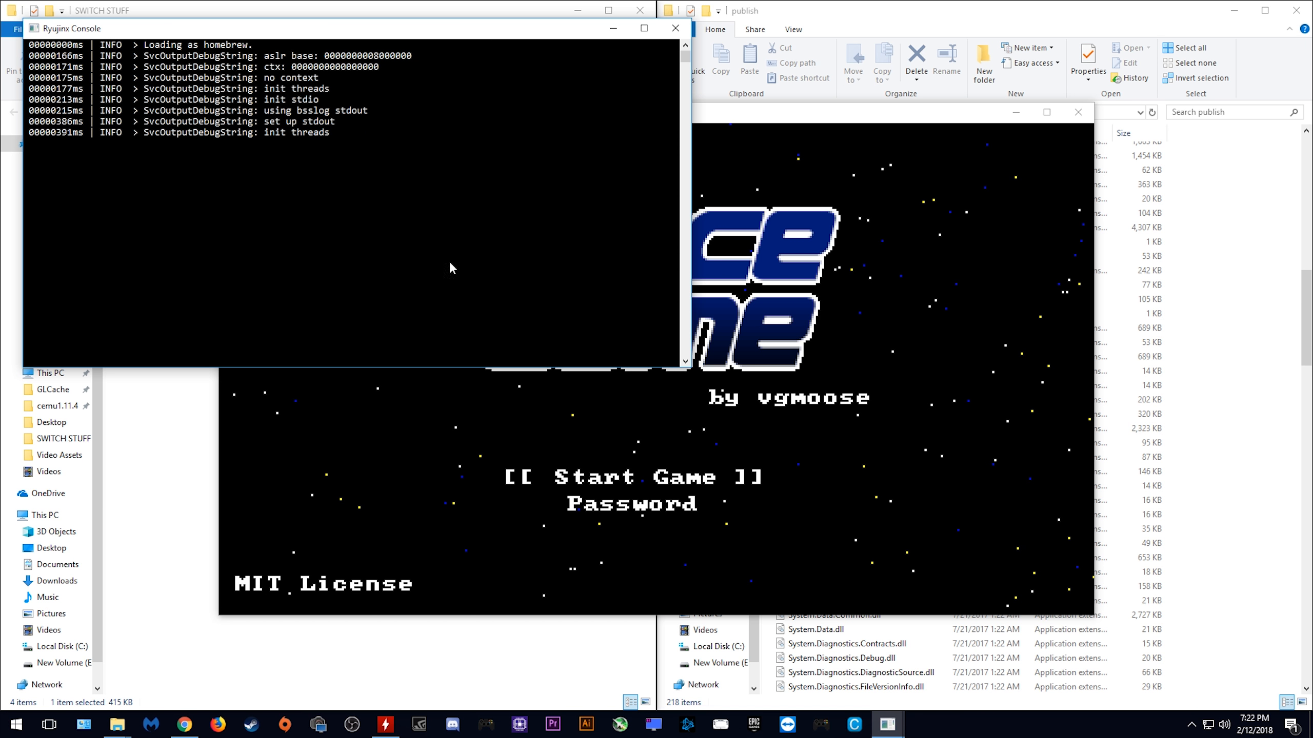
mouse_move(863, 128)
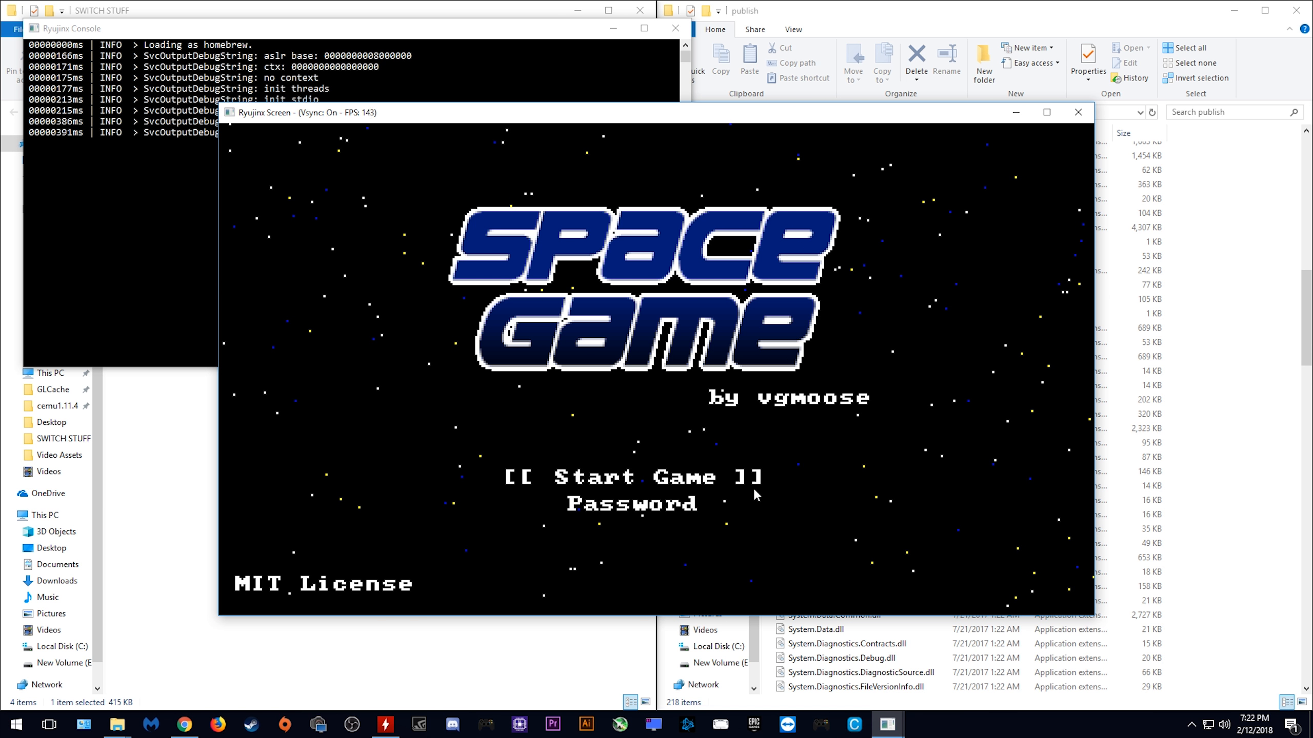
mouse_move(820, 725)
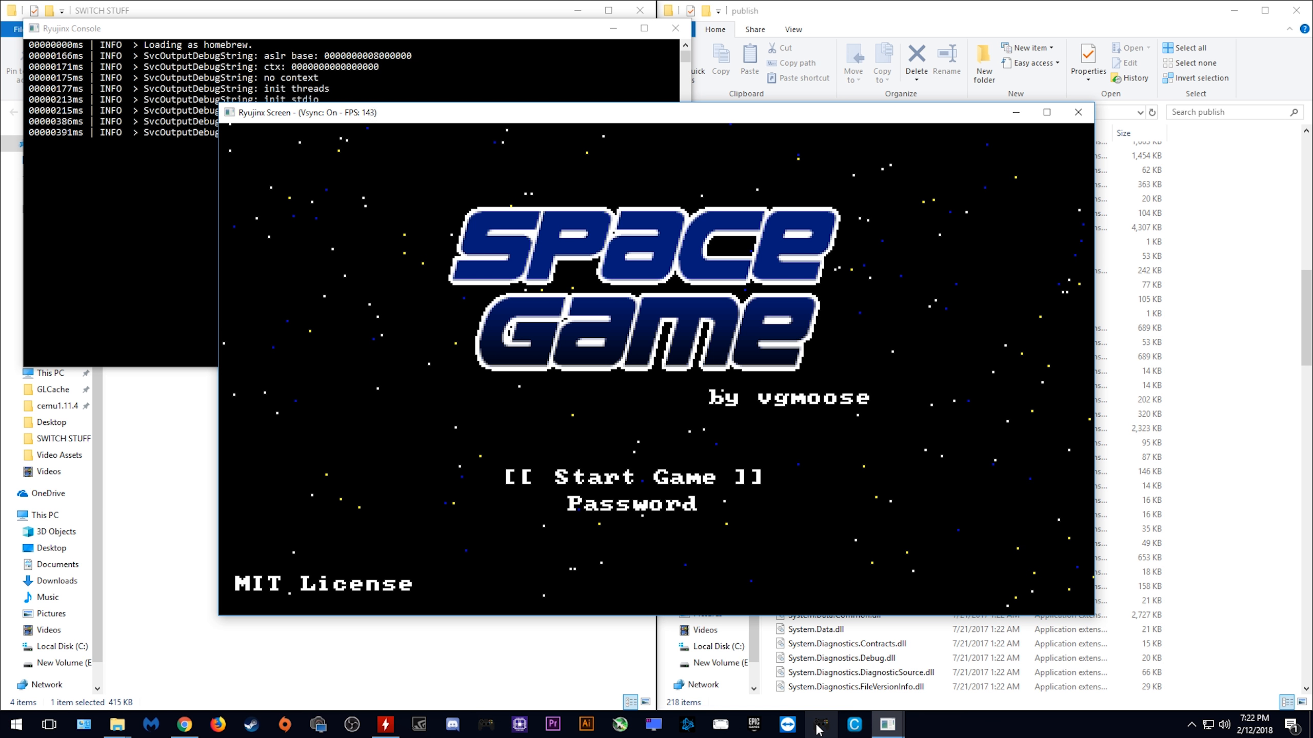
left_click(819, 723)
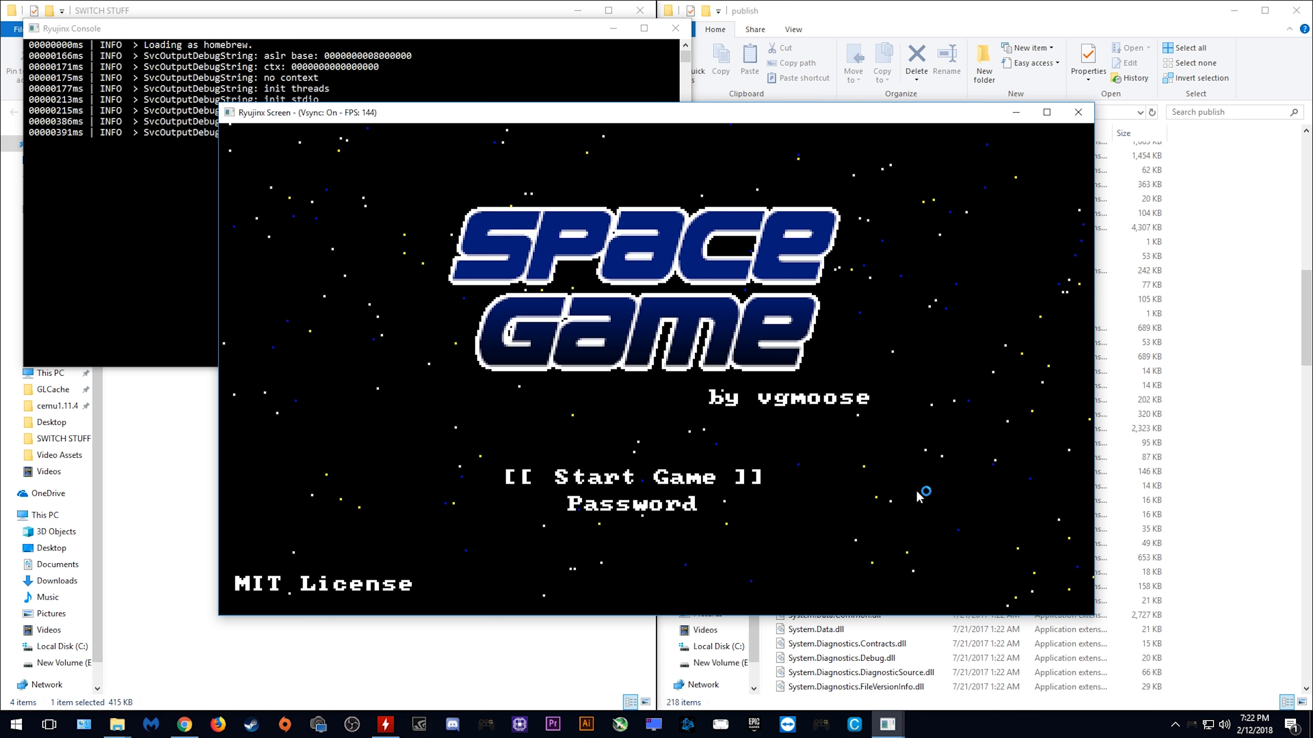
mouse_move(1099, 115)
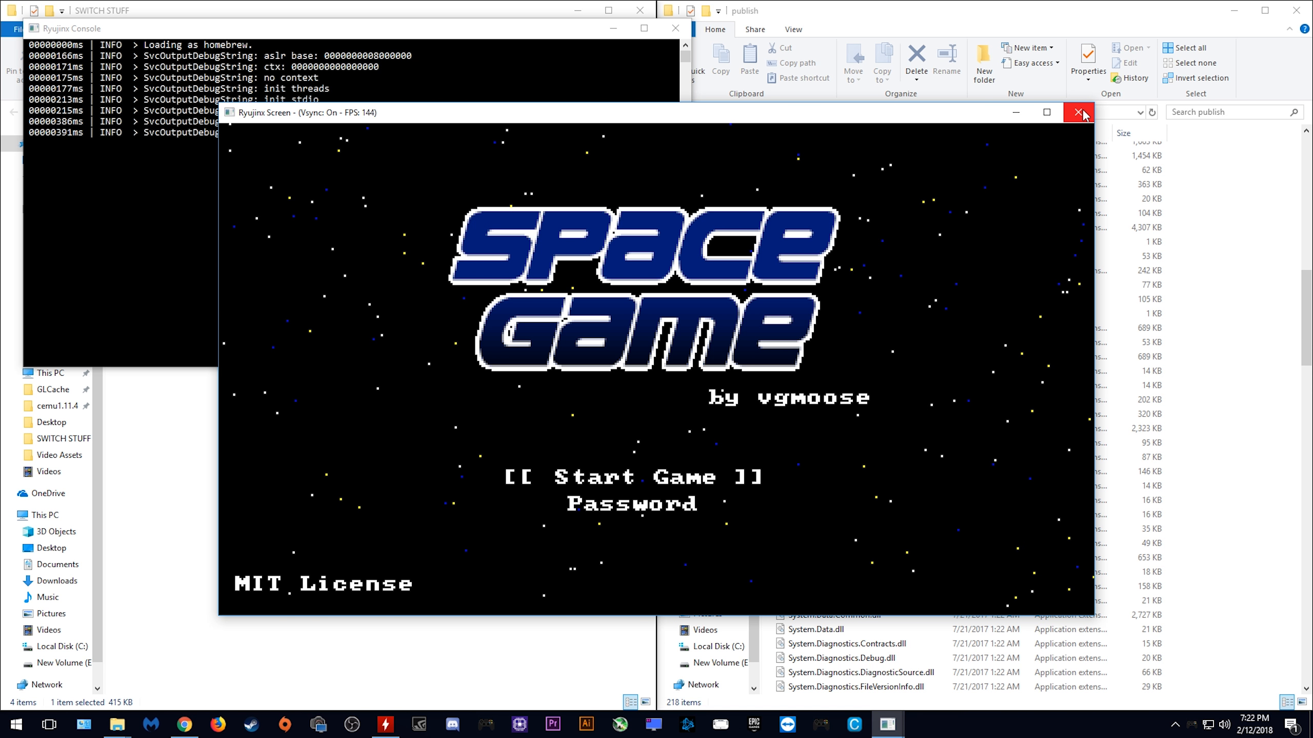
left_click(1079, 112)
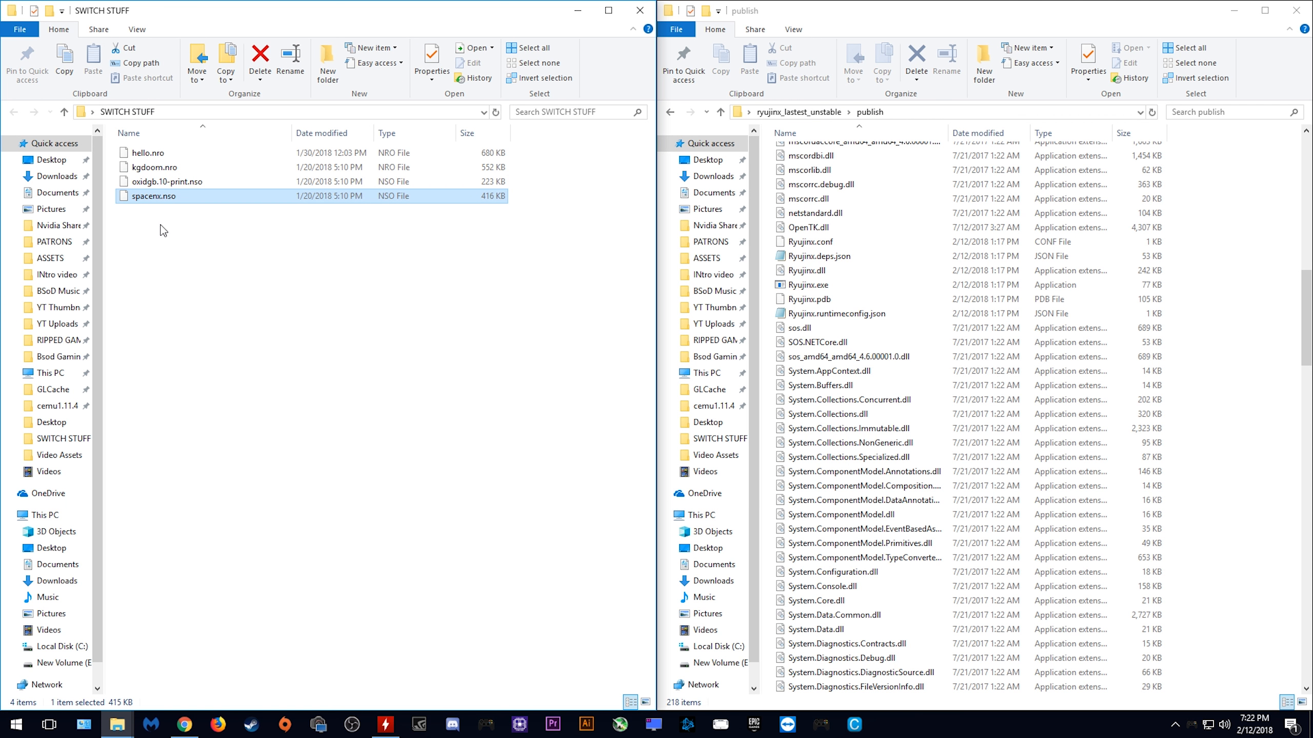
Load oxidgb.10-print.nso into Ryujinx, watch its red print test, then close the emulator
left_click(167, 181)
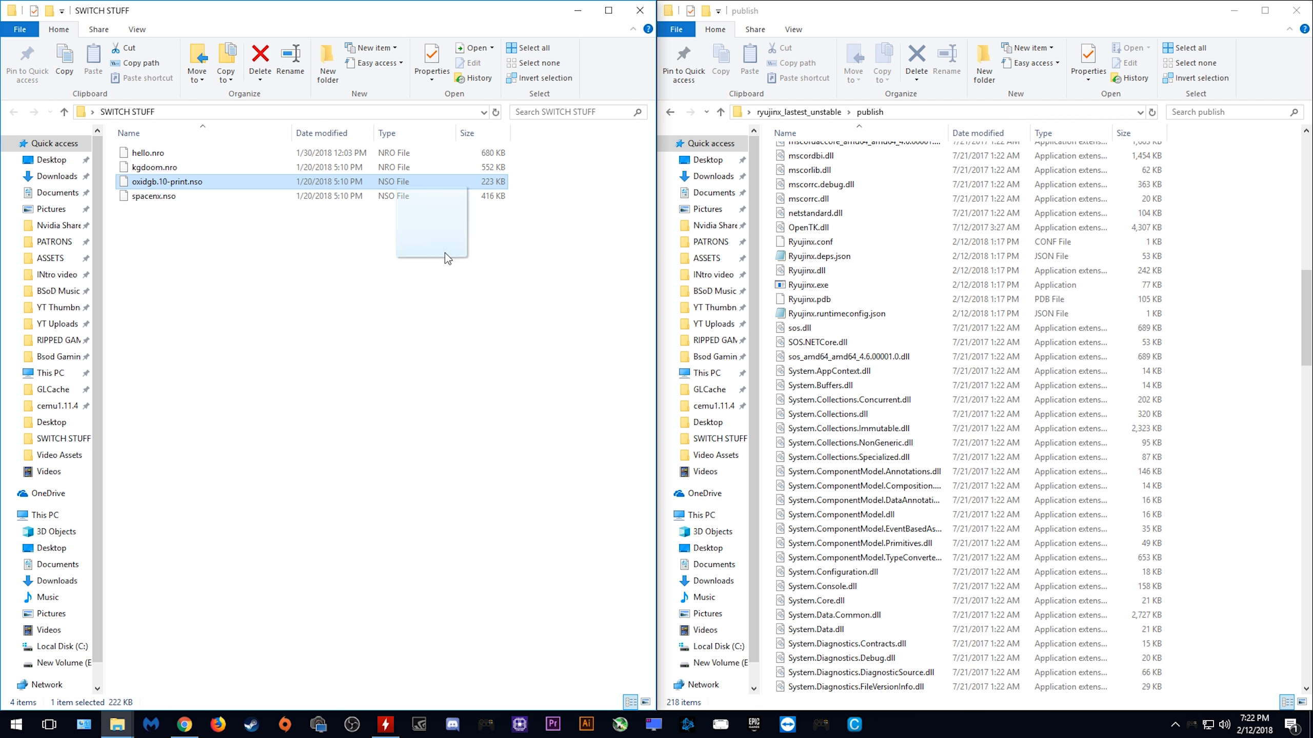
double_click(170, 181)
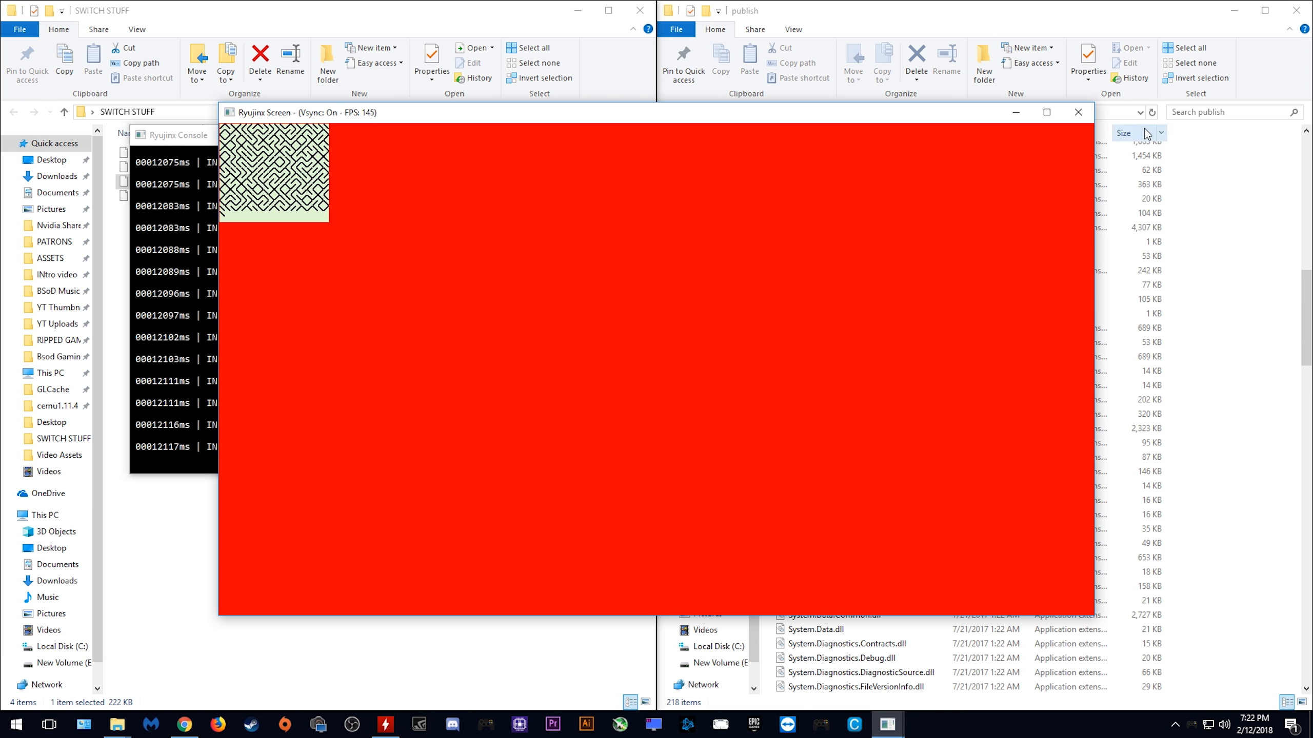
left_click(1076, 112)
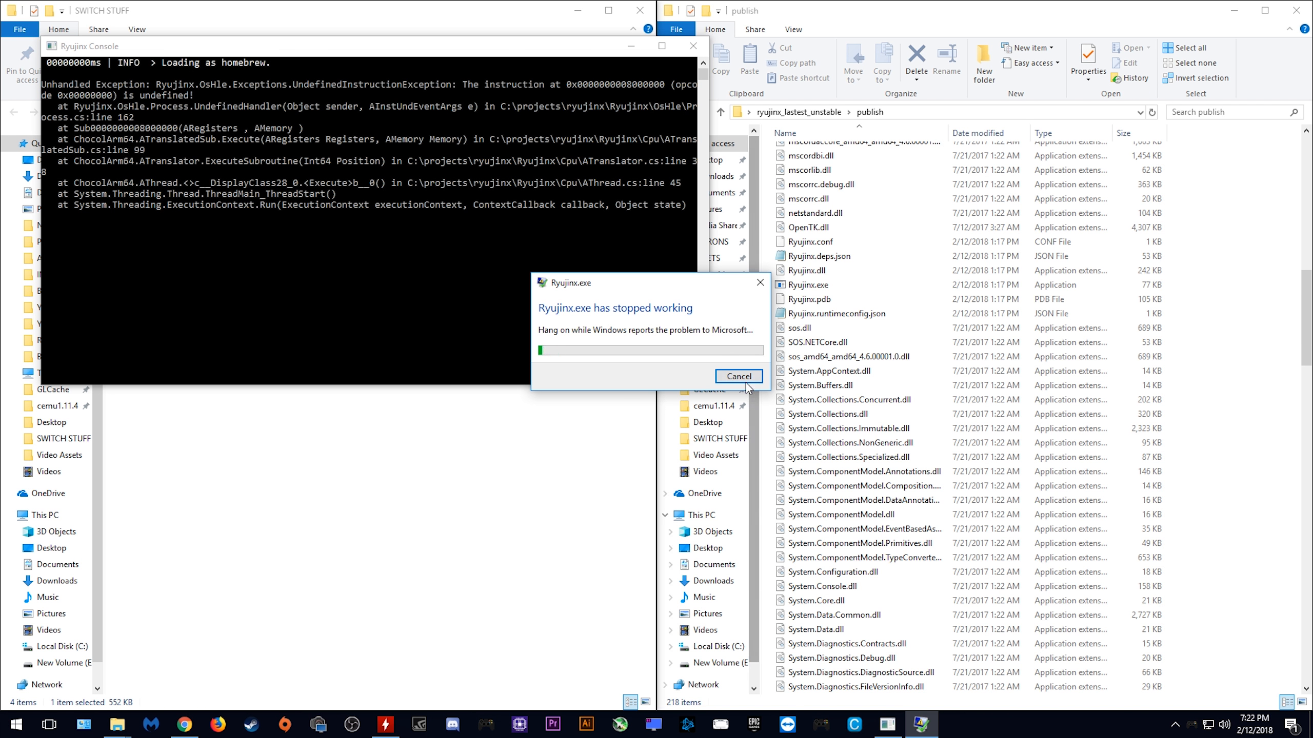
Dismiss the 'stopped working' dialogs after kgdoom.nro and hello.nro crash, then launch the next item
left_click(738, 376)
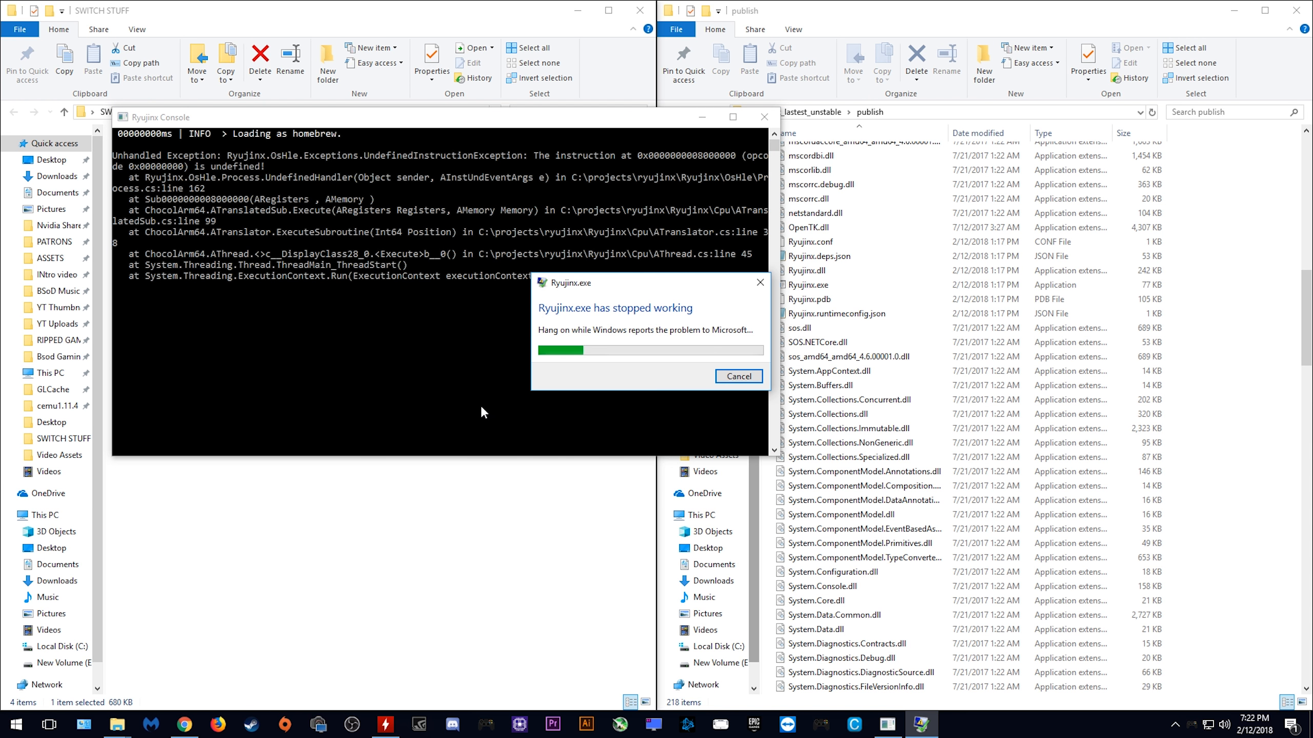
left_click(737, 376)
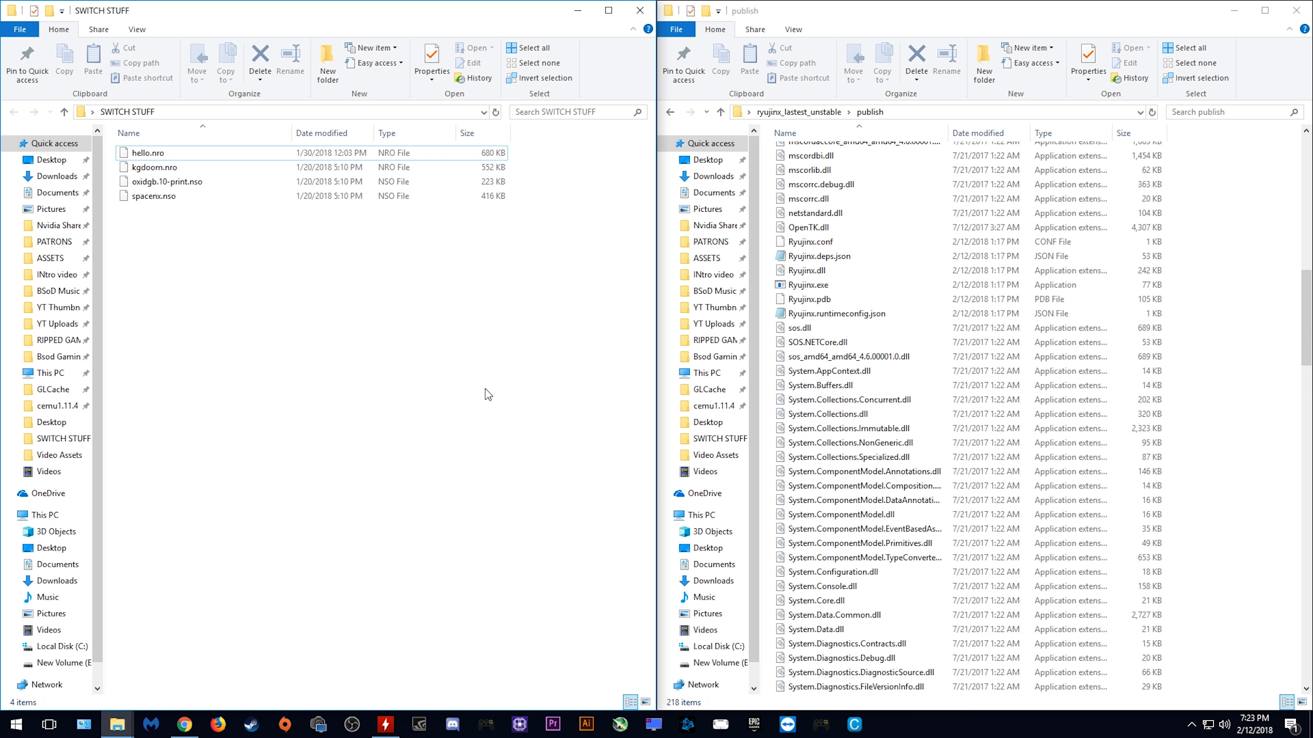
mouse_move(1299, 10)
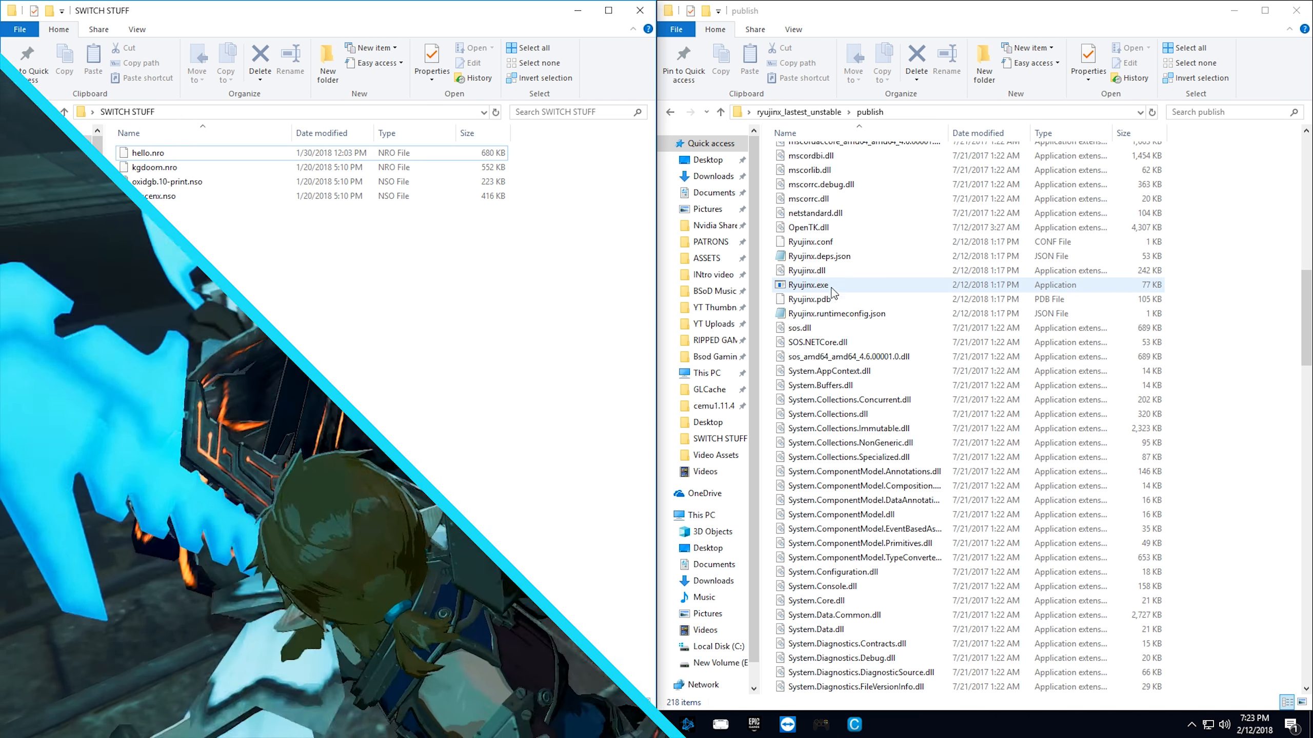
double_click(809, 285)
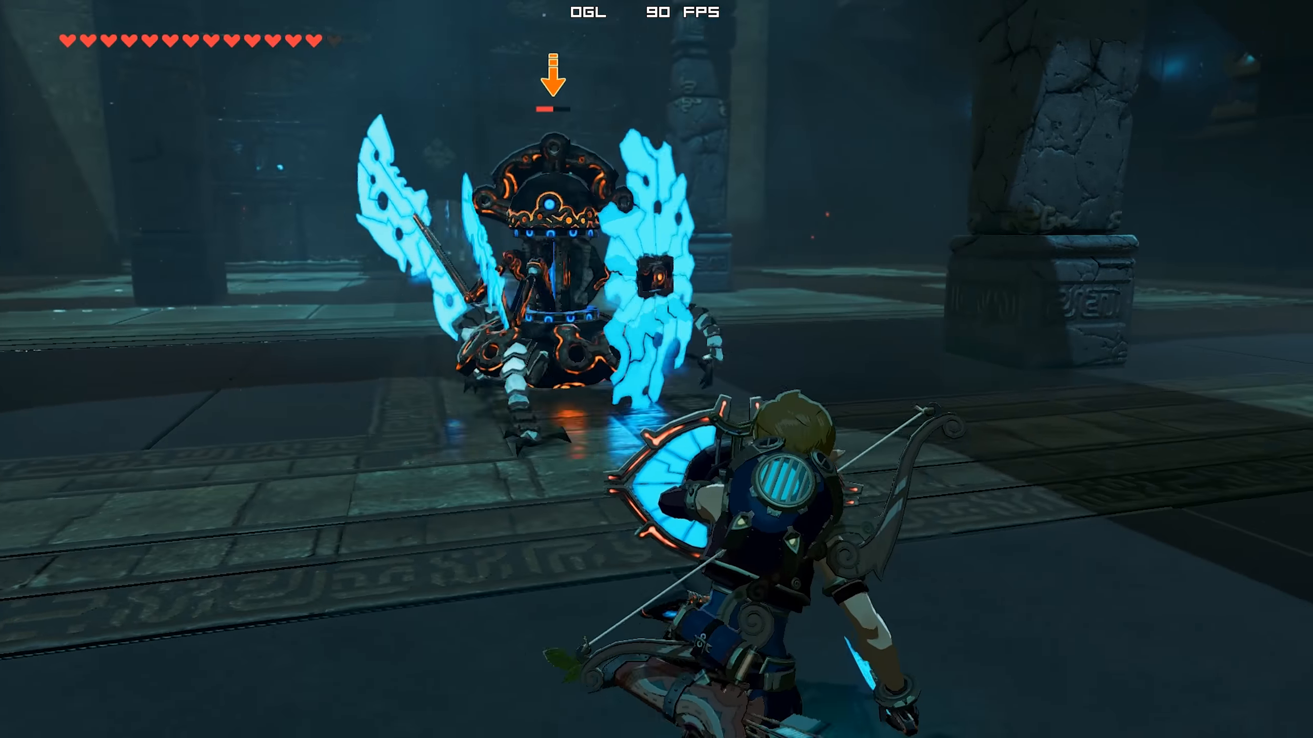